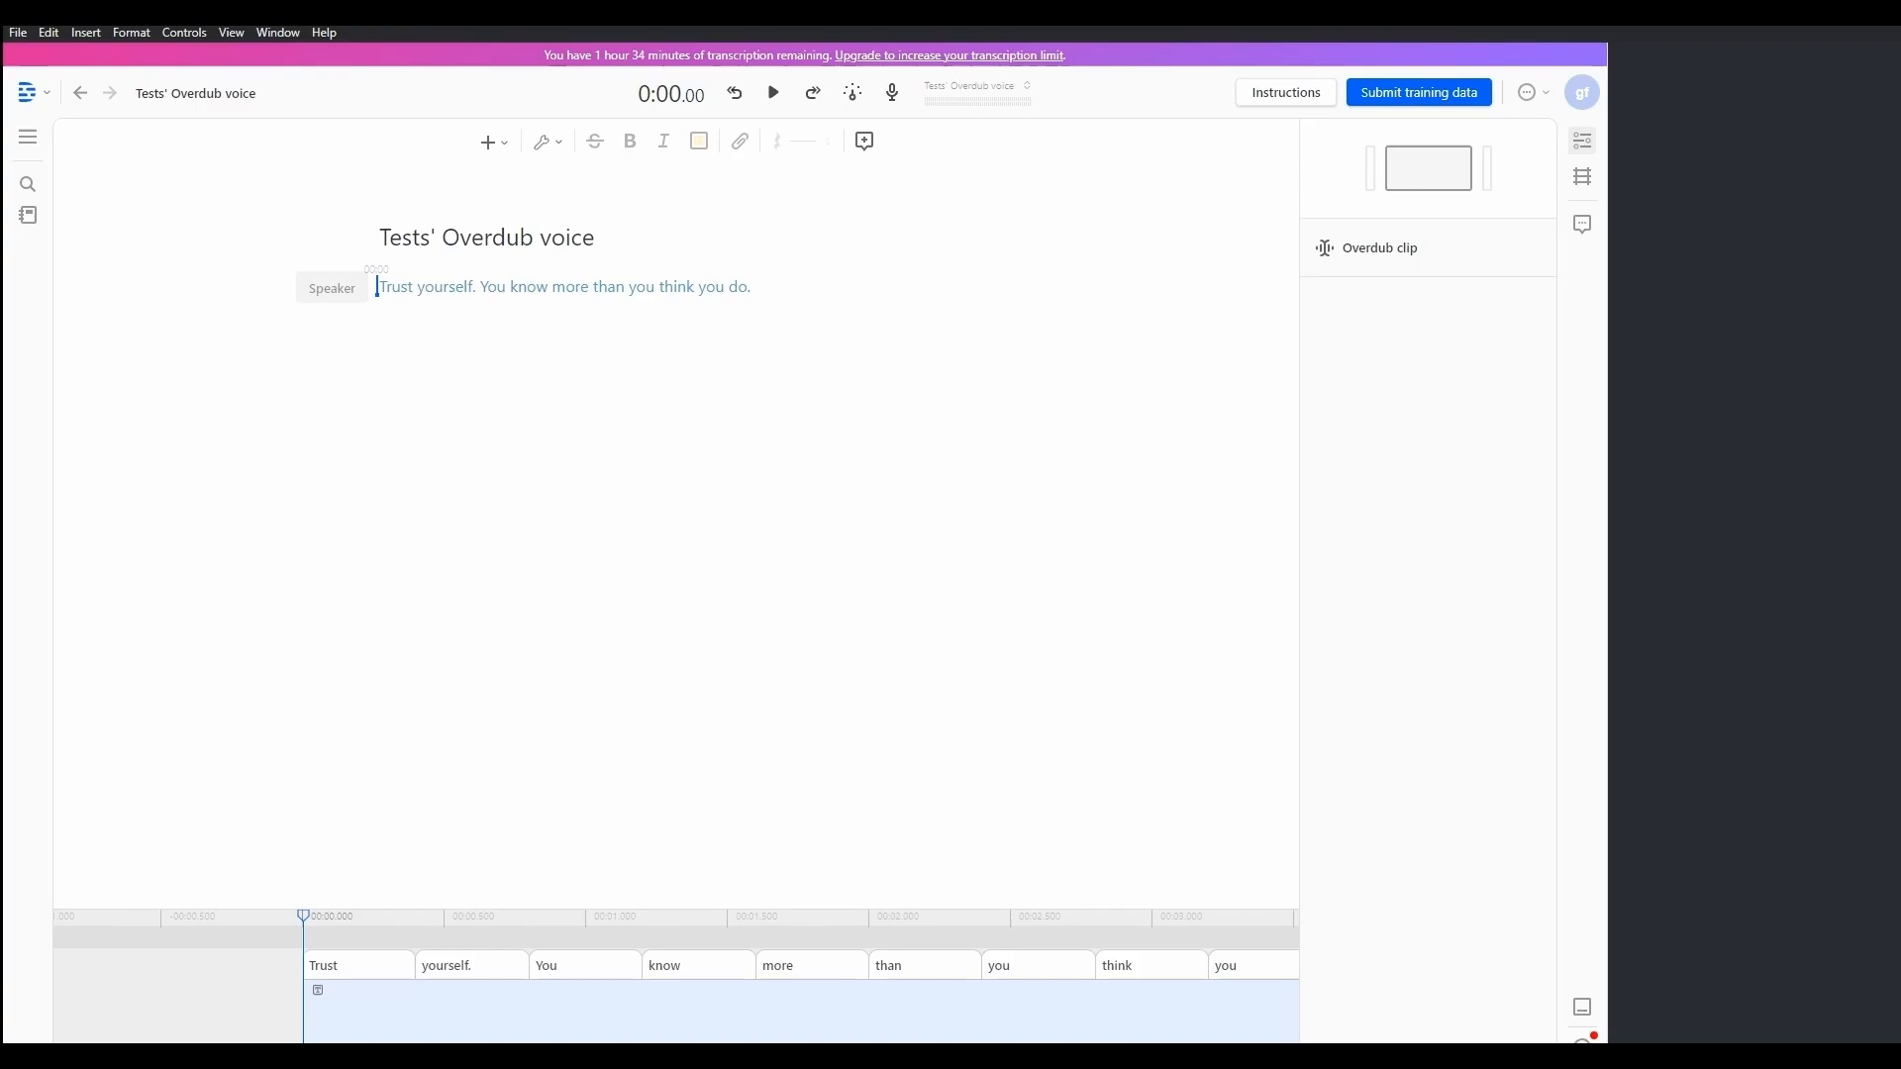
# - Preview a stock voice sample, then assign Malcom as the speaker's Overdub voice
pyautogui.click(331, 287)
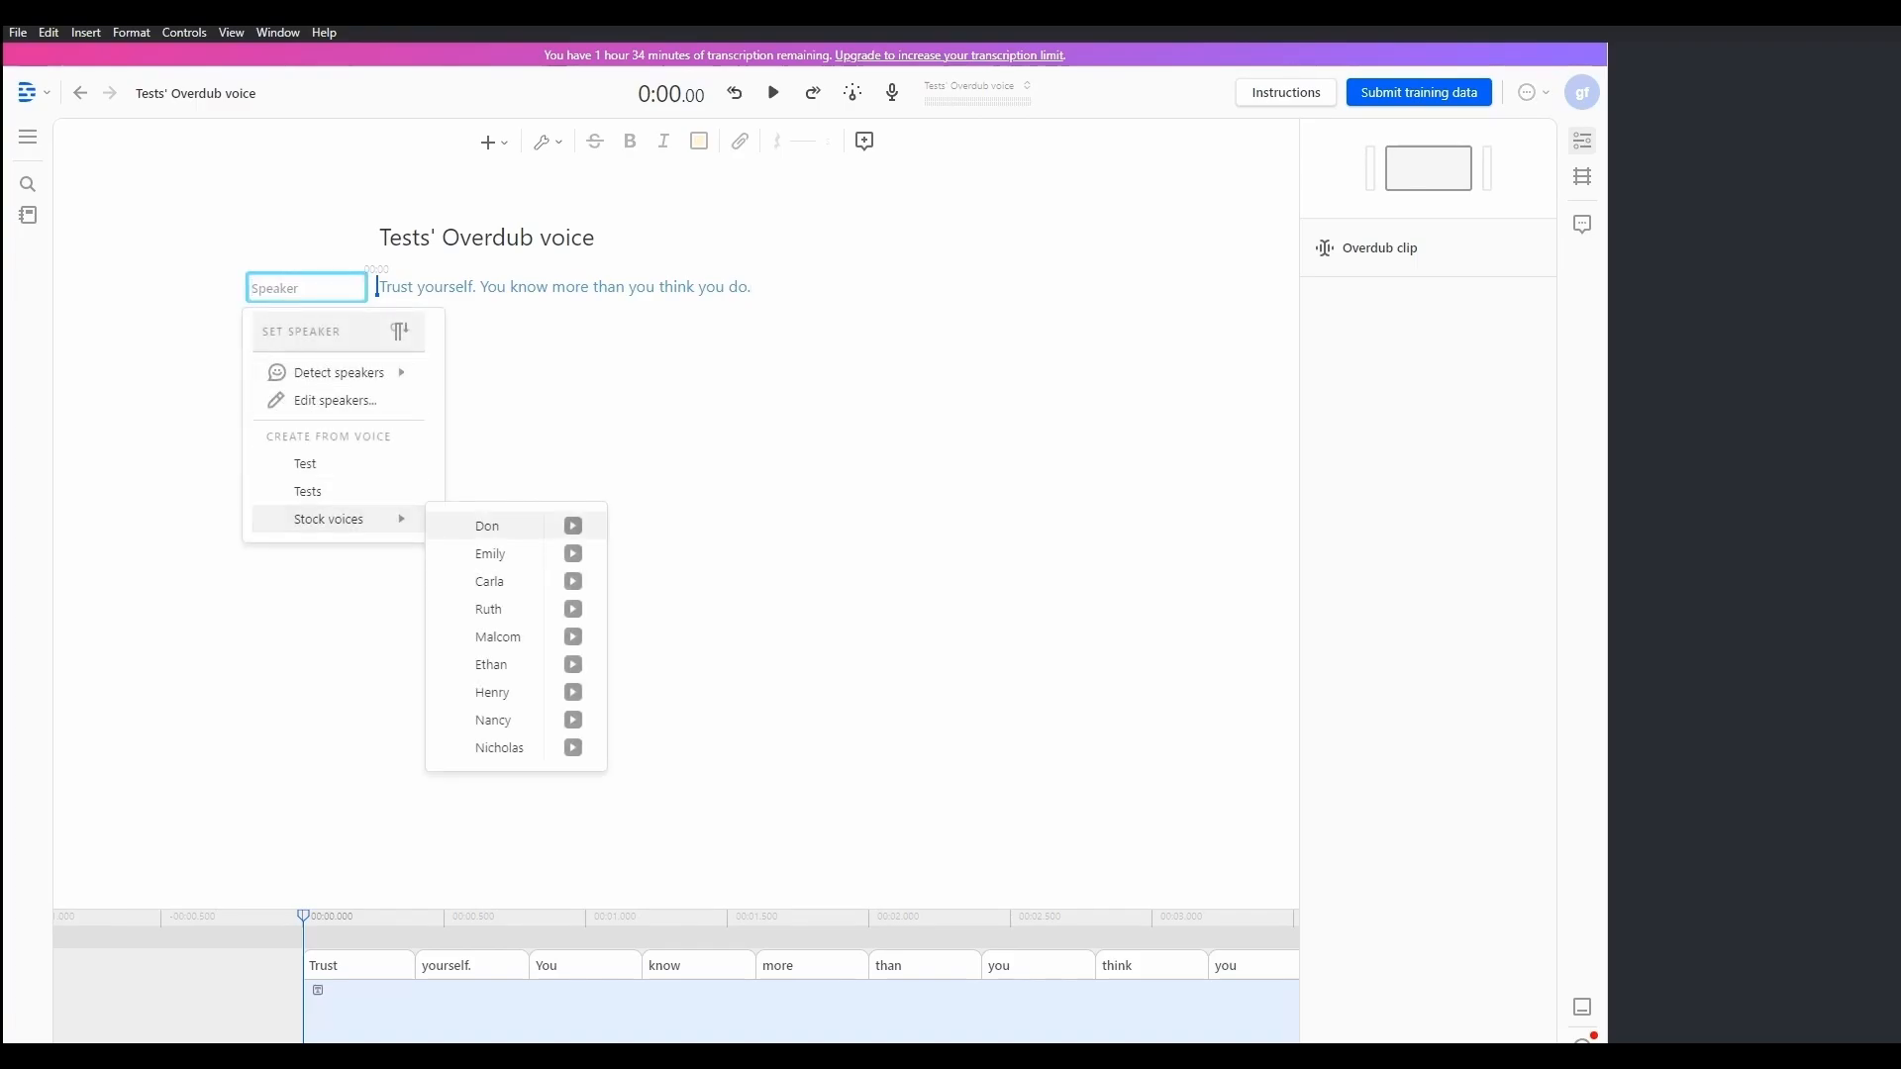
pyautogui.click(571, 525)
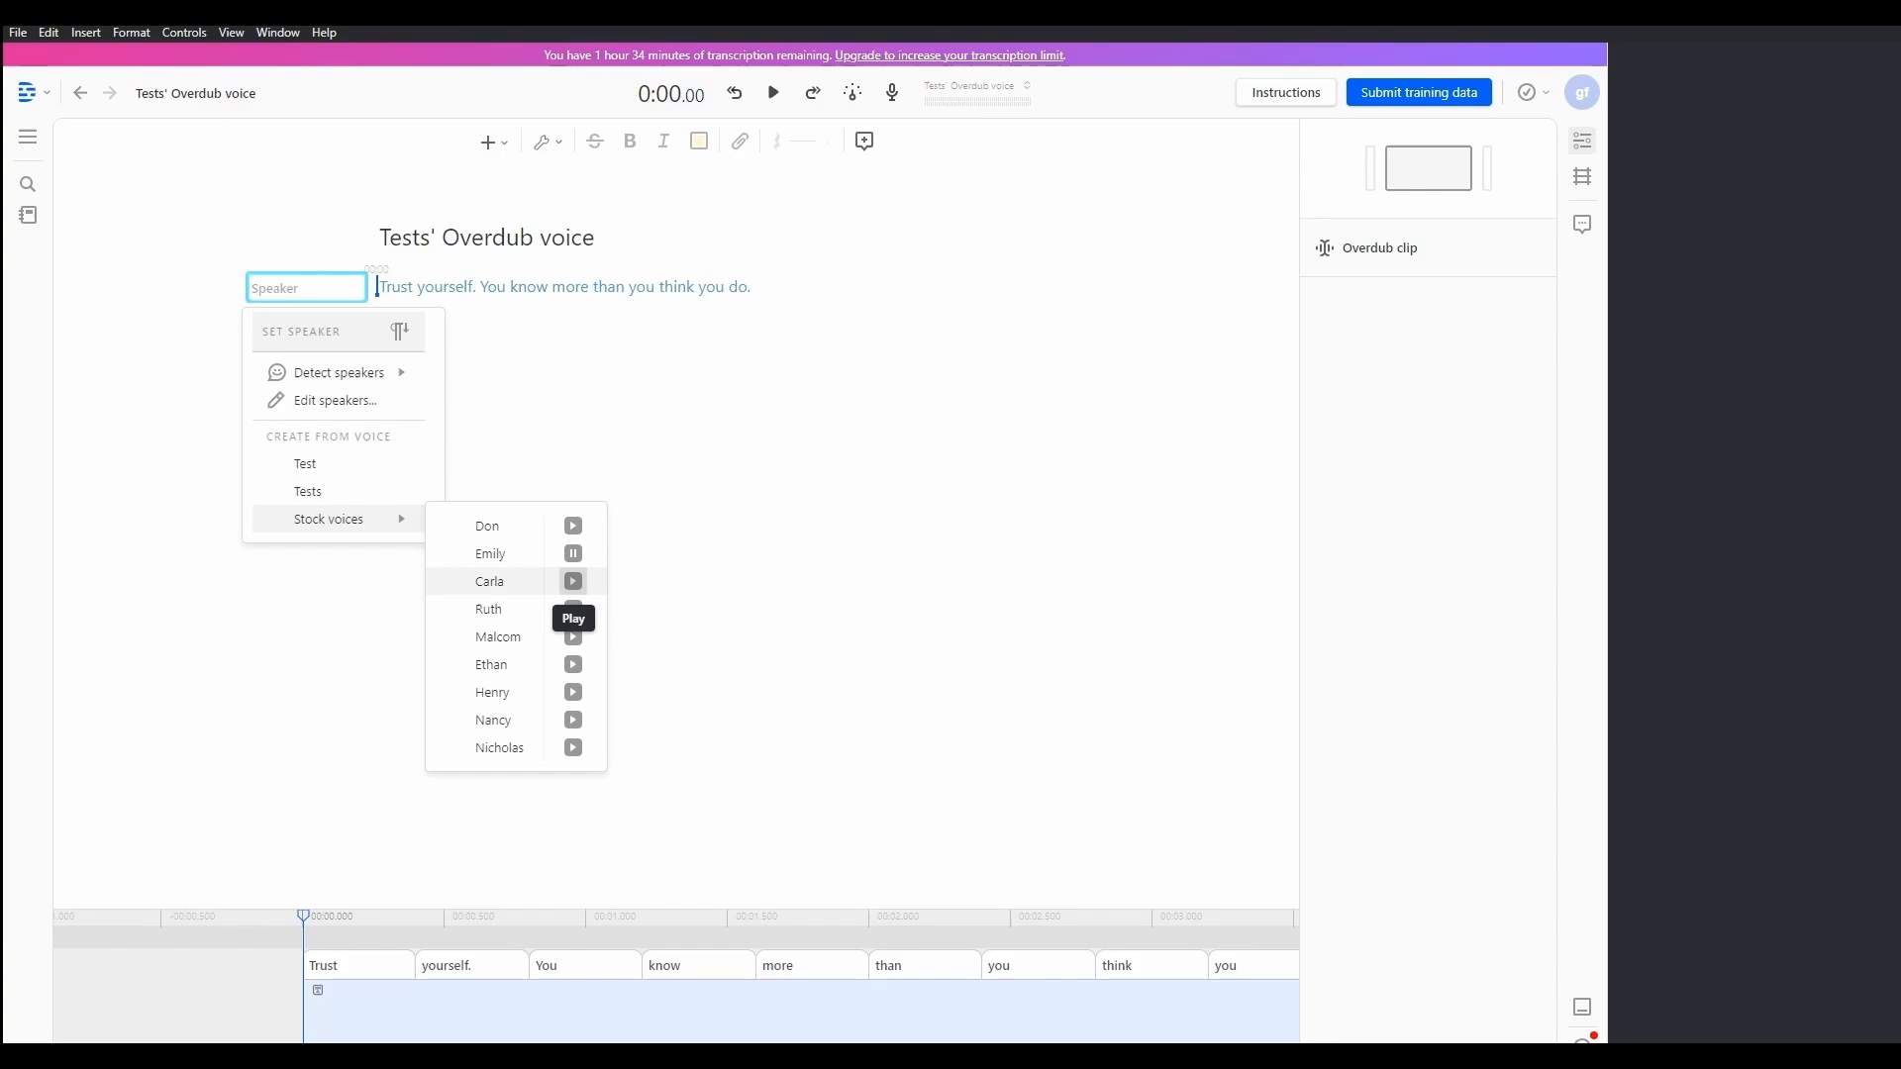
pyautogui.click(496, 636)
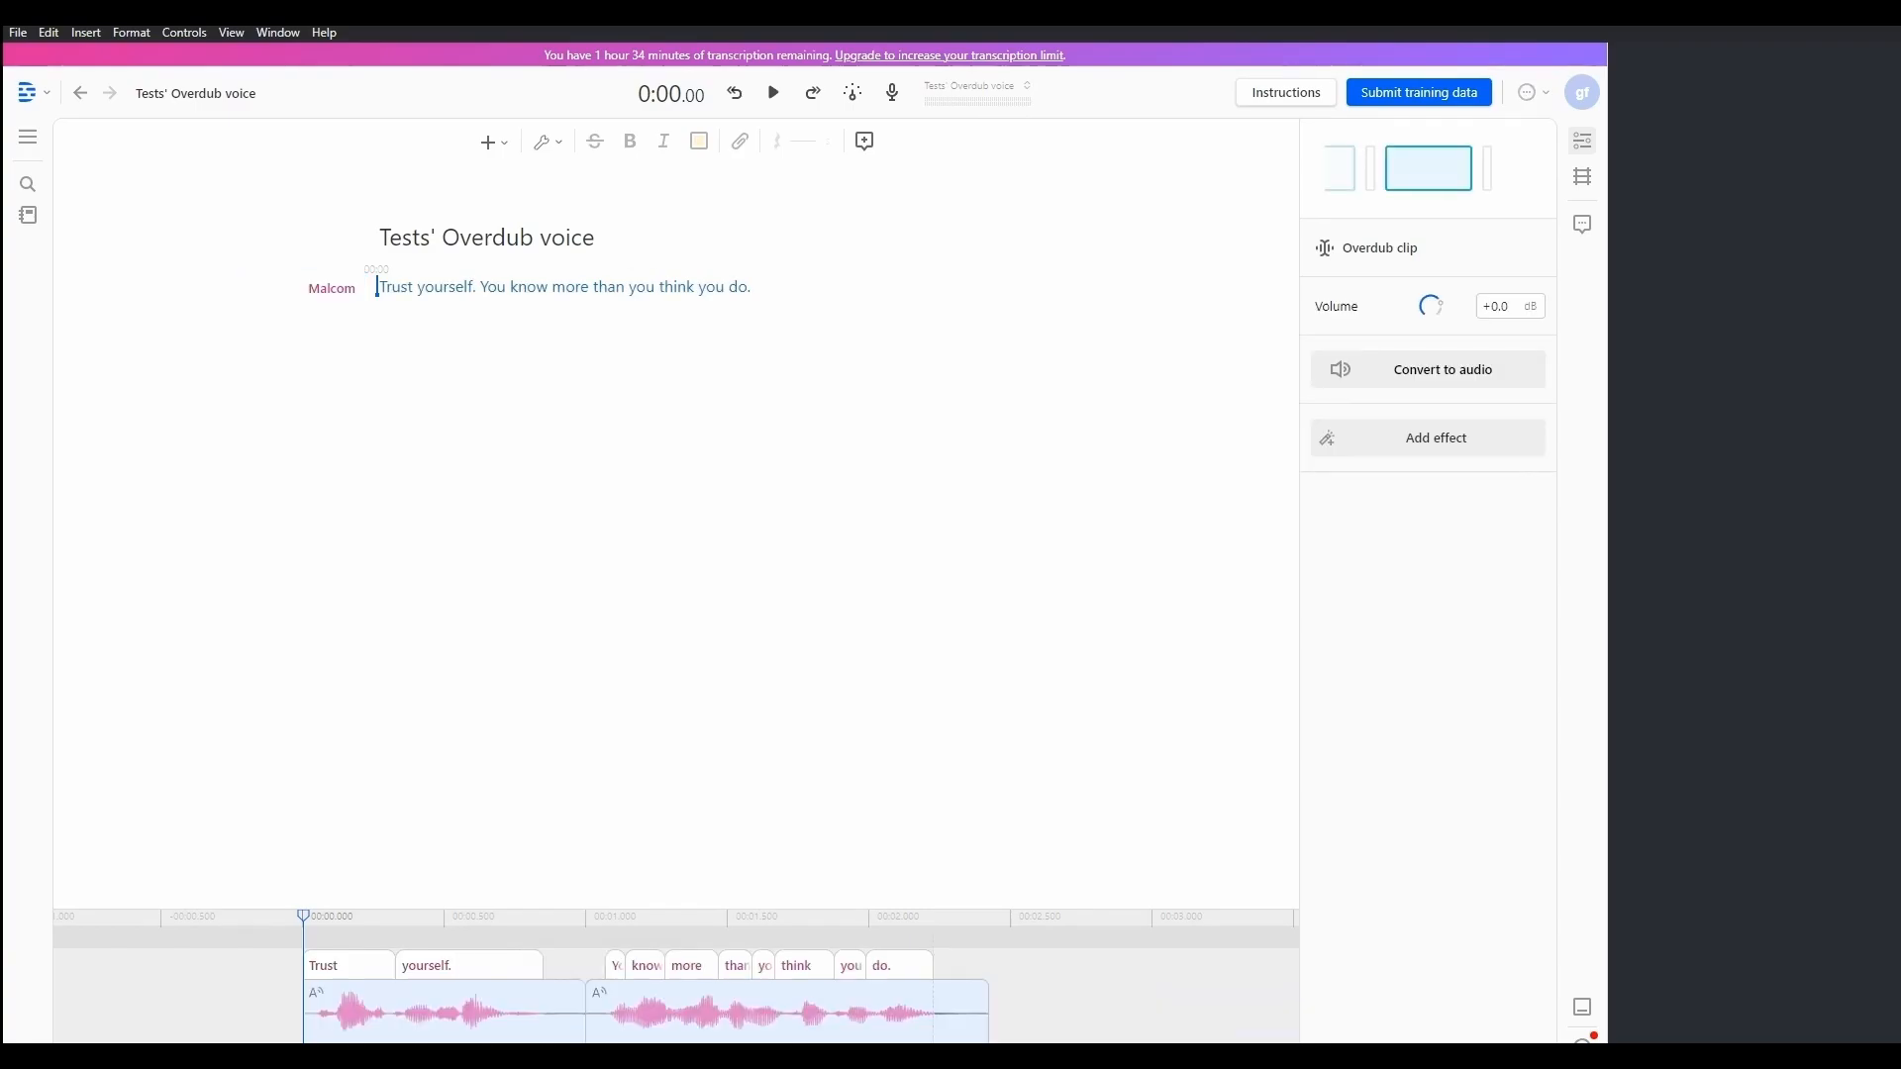
# - Append 'more more more' to a new second line in the Test composition
pyautogui.click(773, 92)
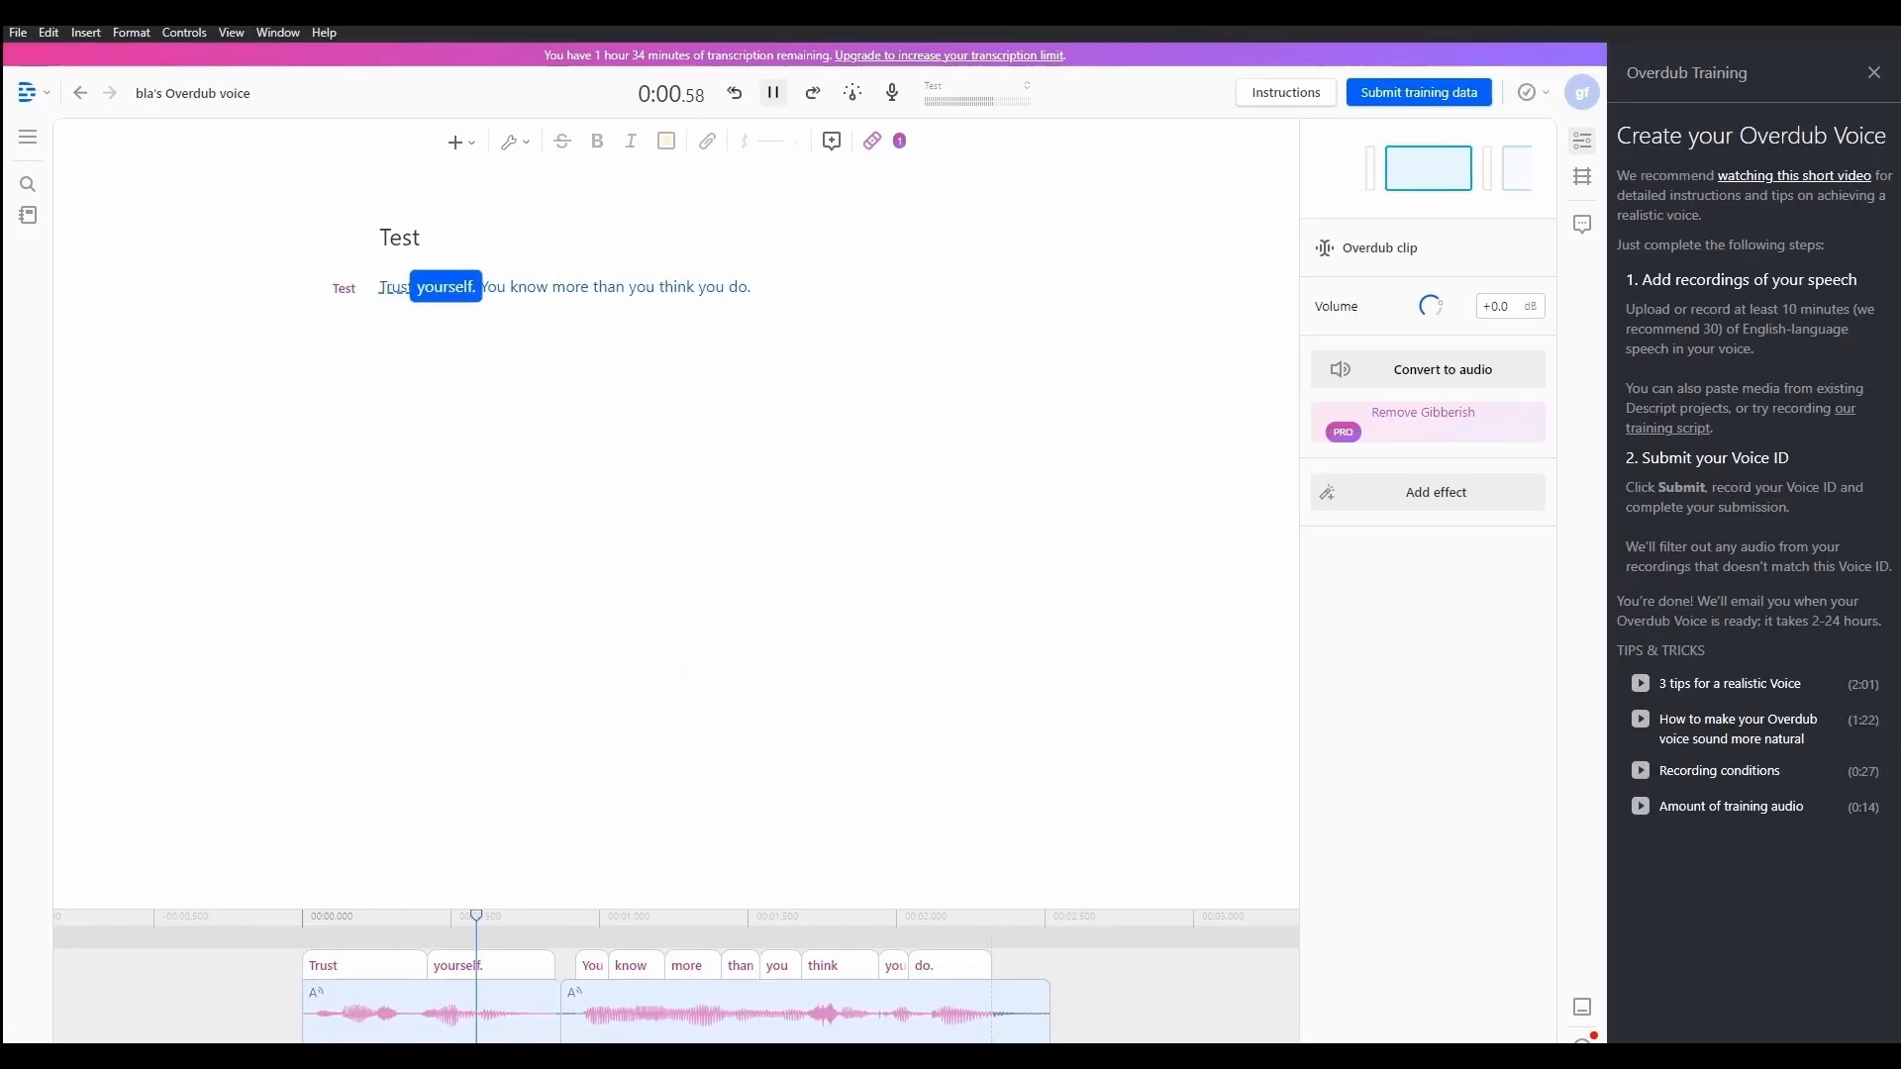
pyautogui.click(772, 92)
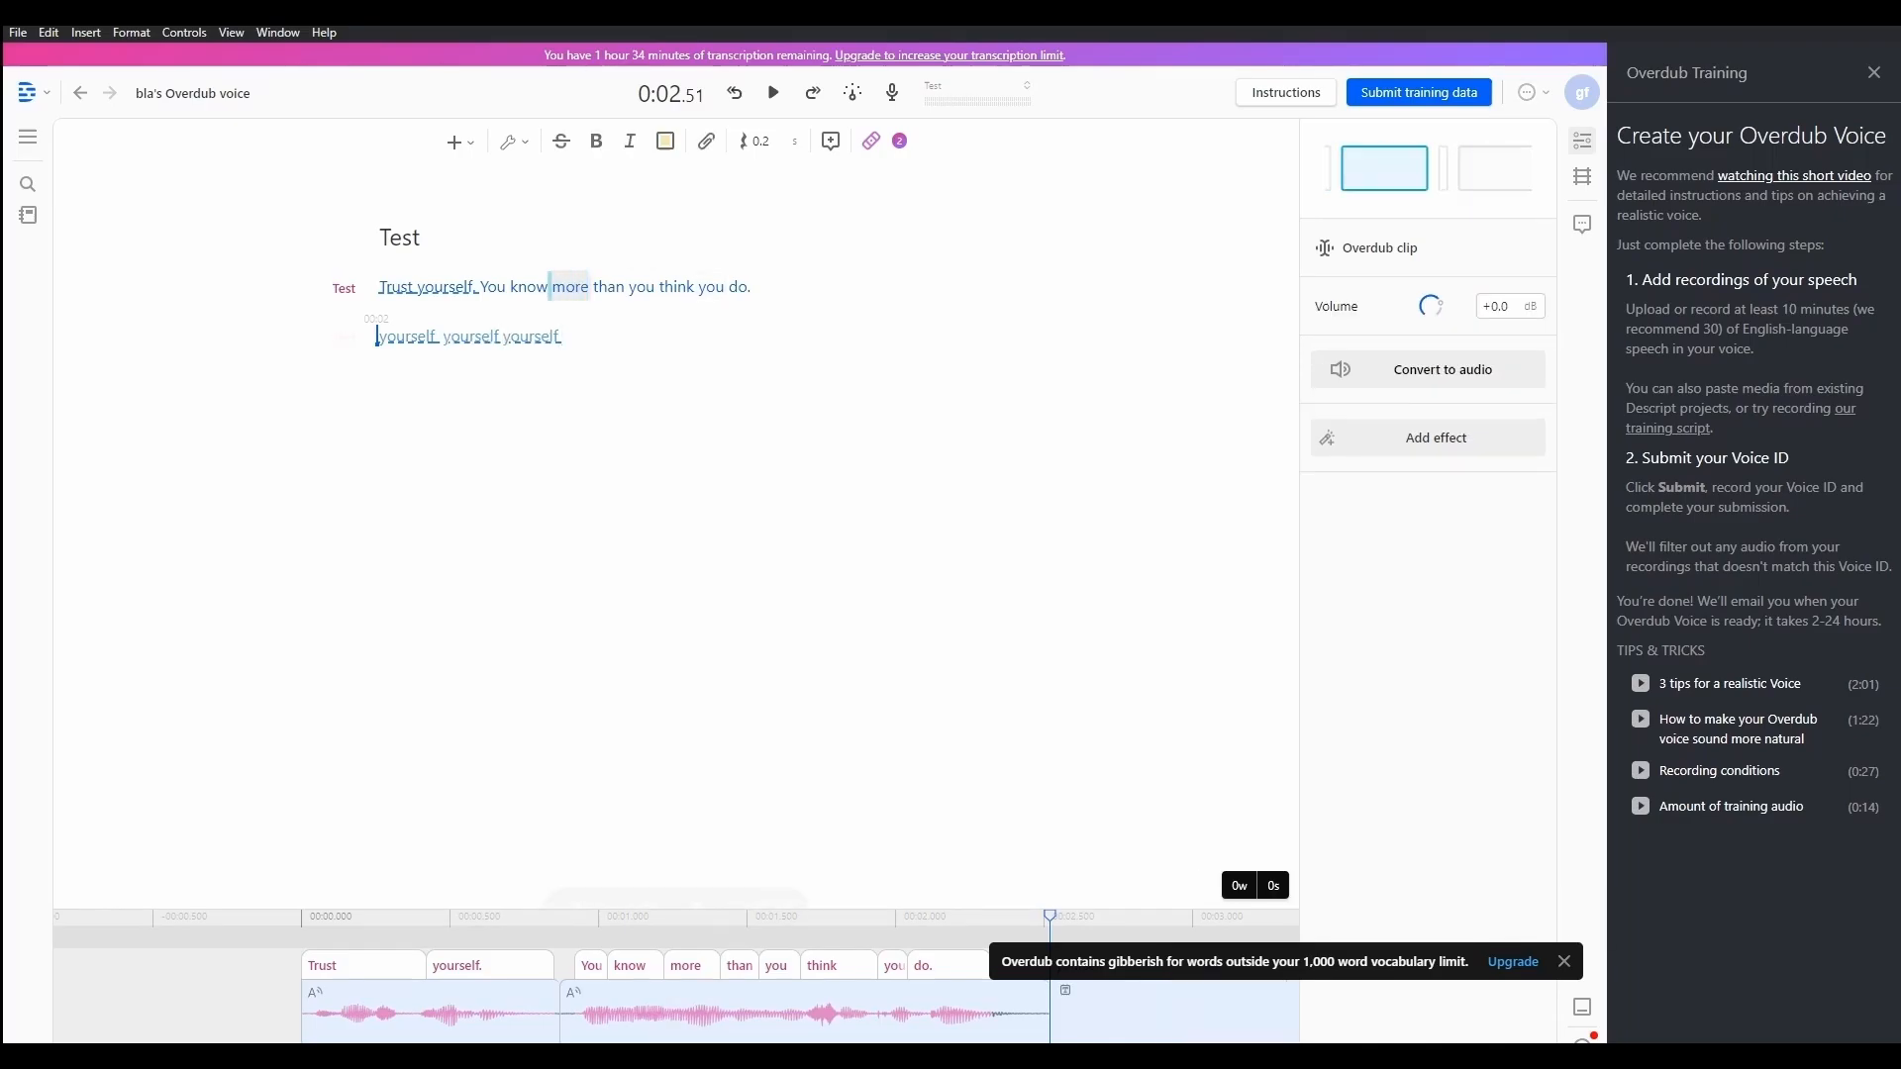
pyautogui.write('more')
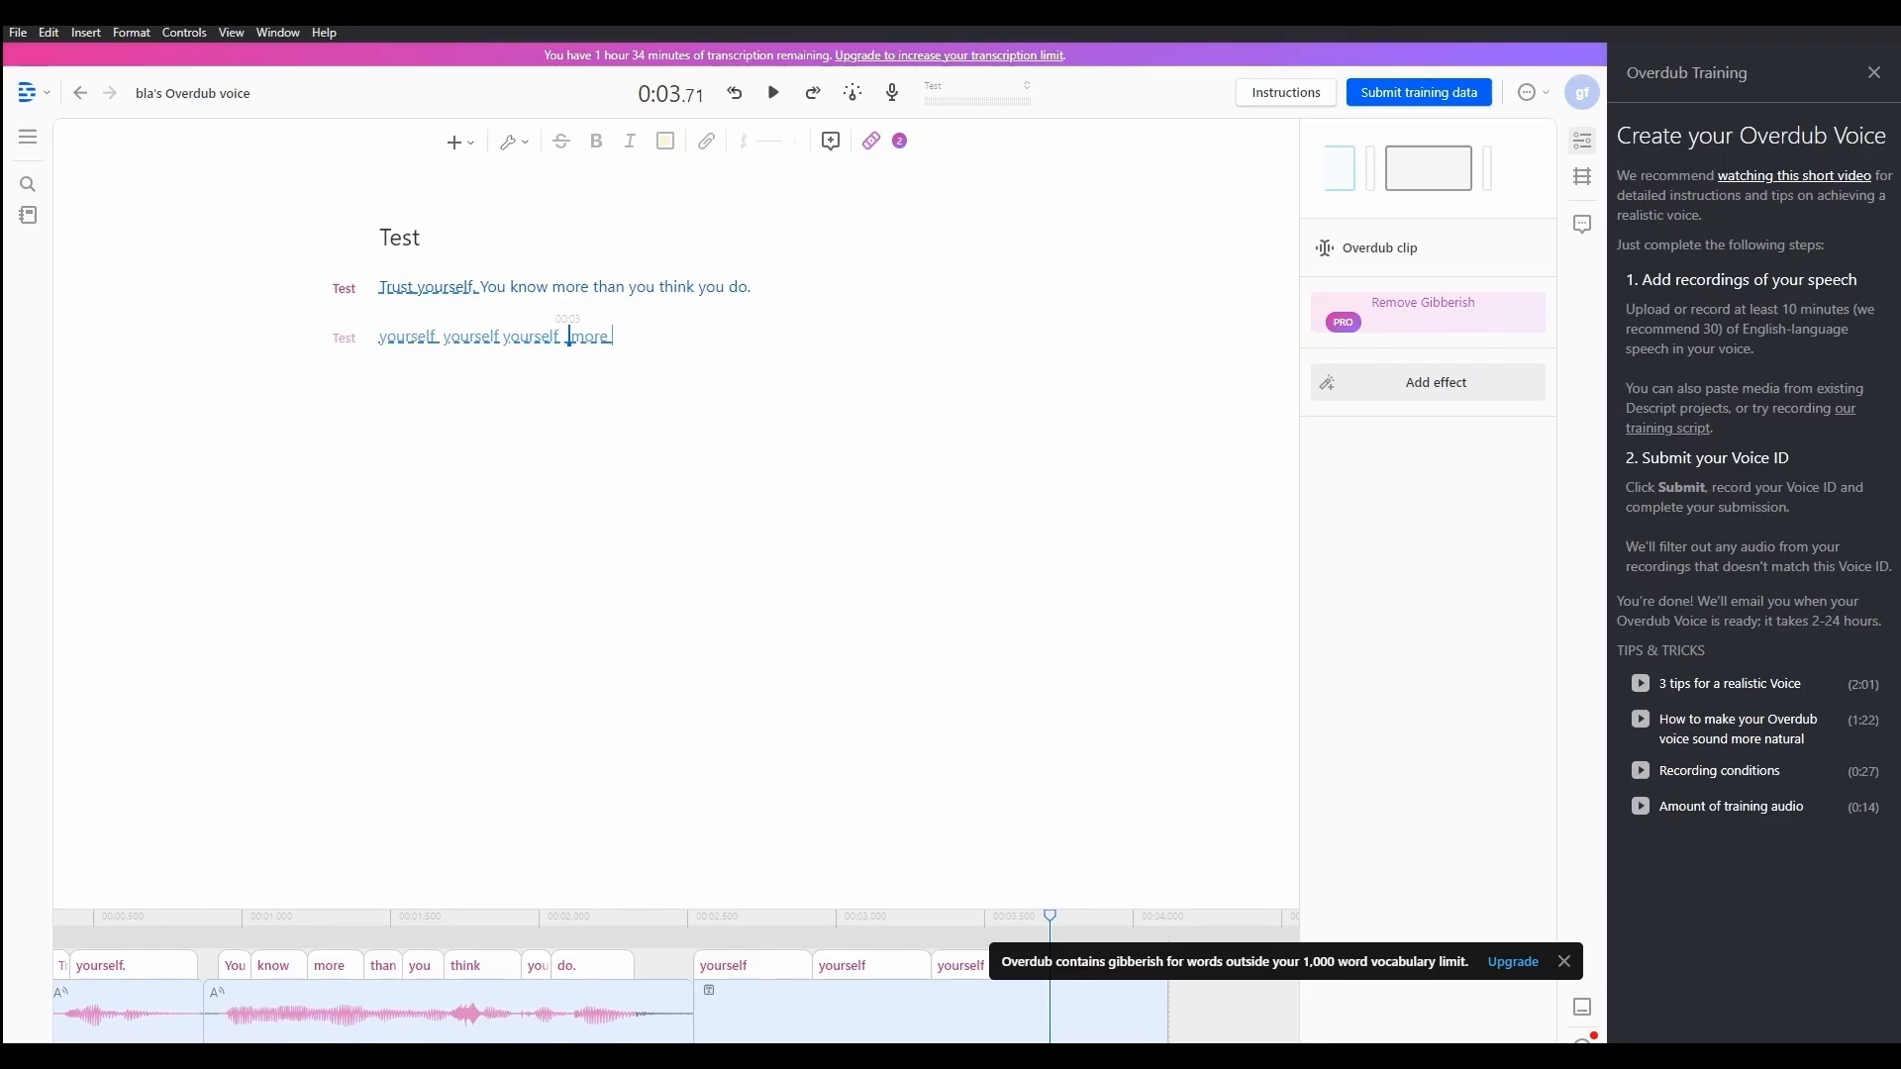
pyautogui.write('more more')
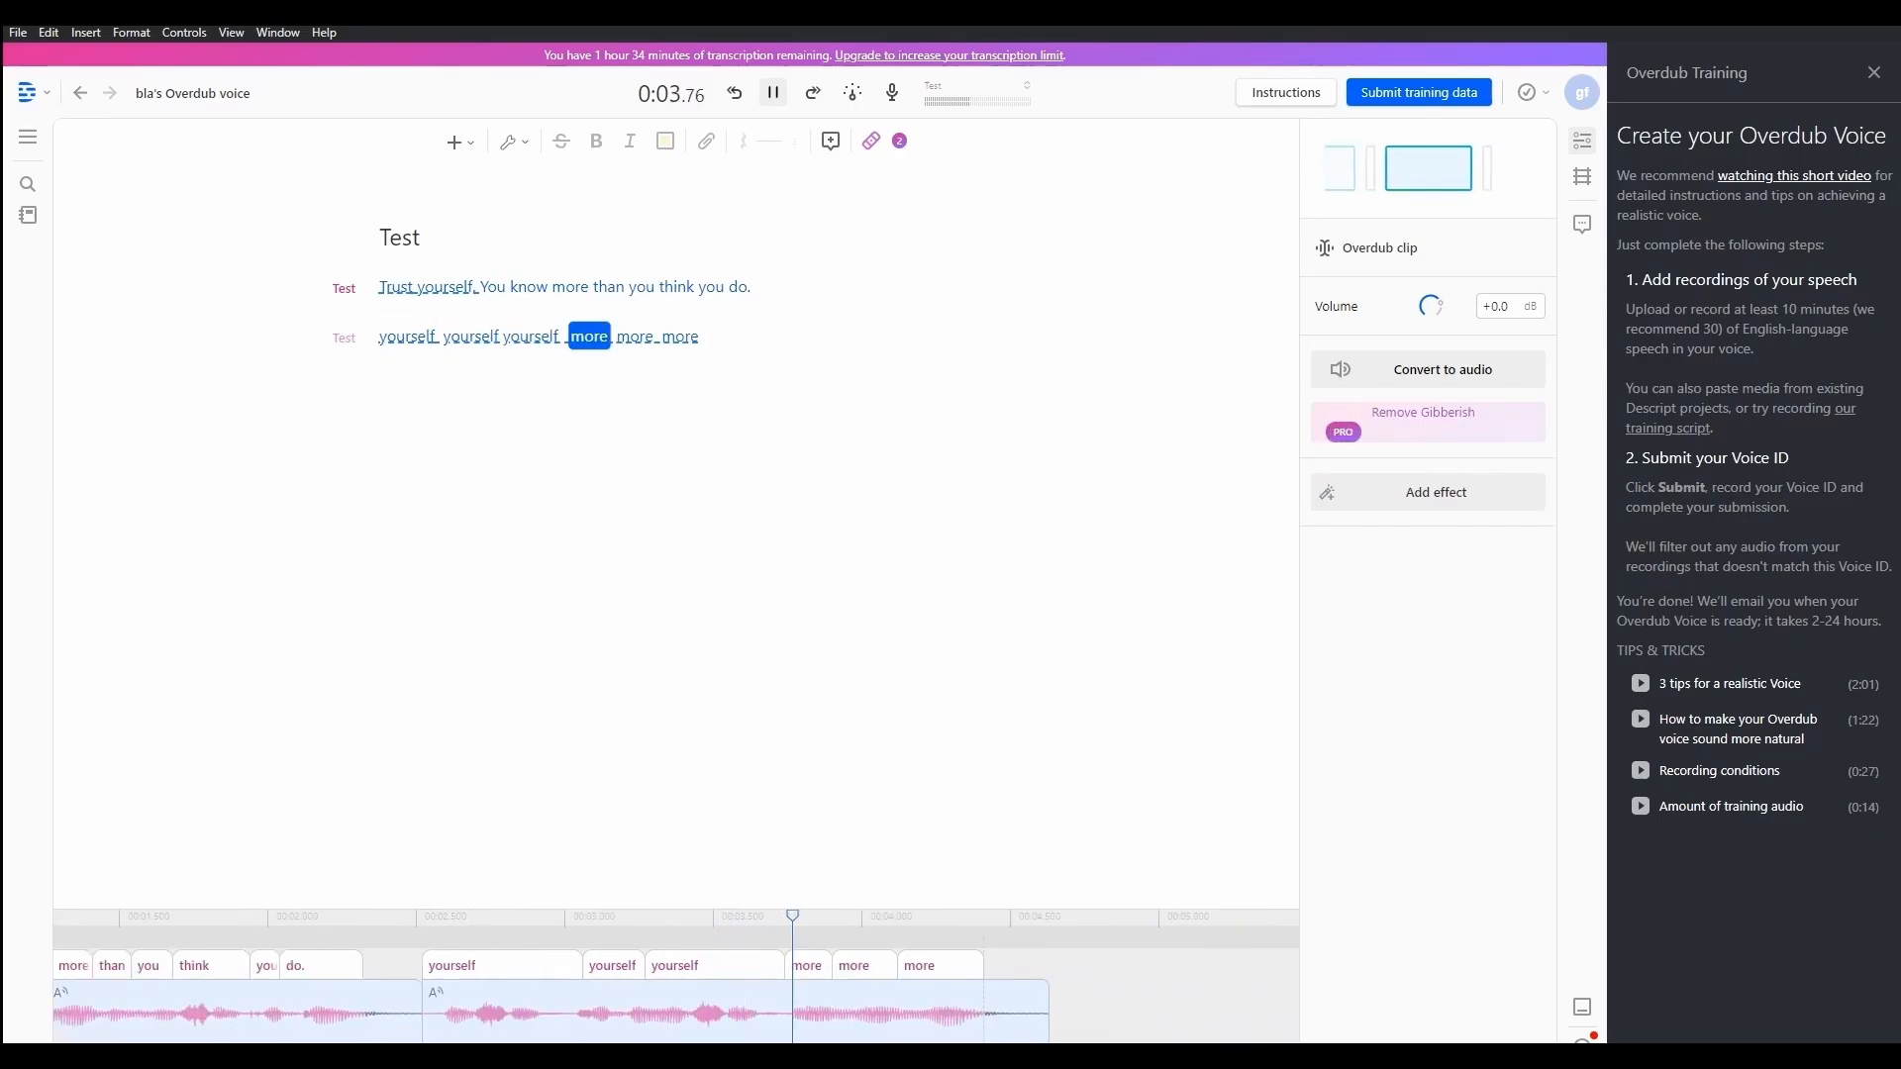
pyautogui.click(772, 92)
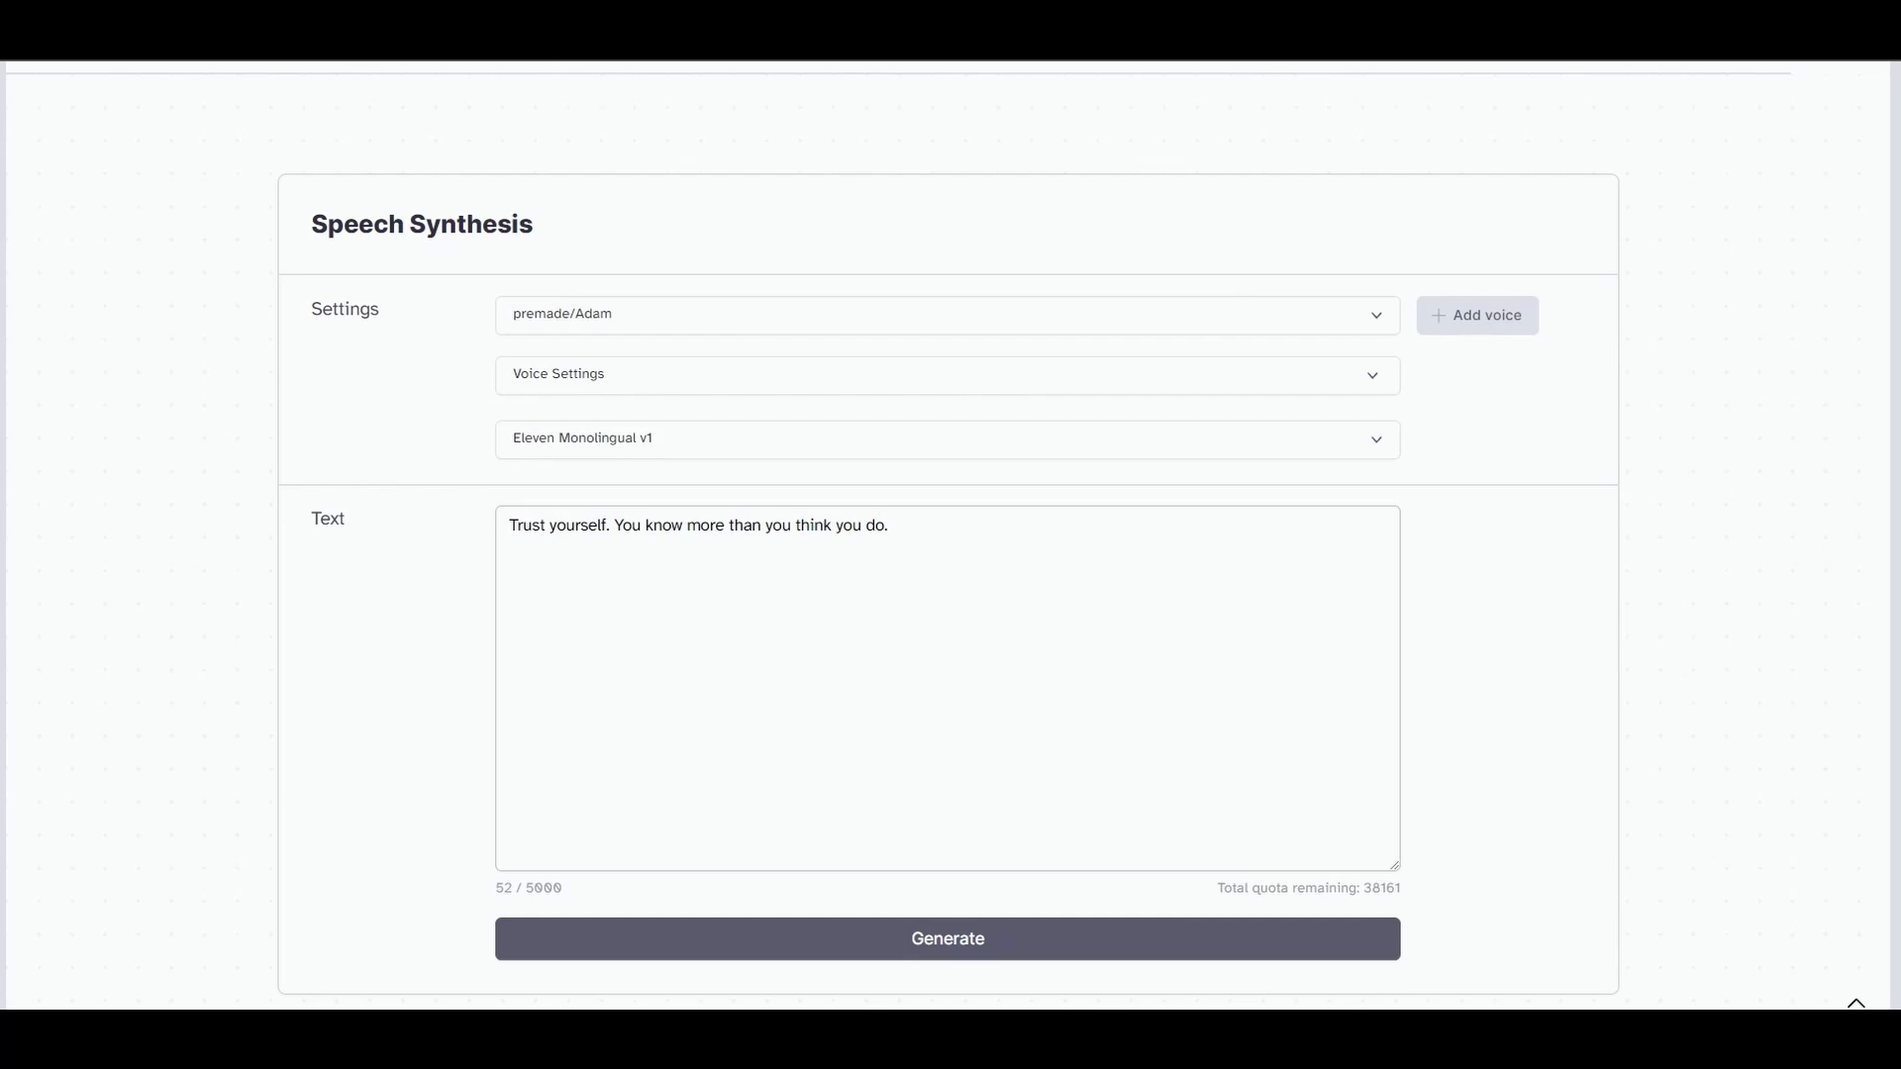
# - Voice 'Trust yourself...' with premade Adam, Antoni and Bella, then switch to VoiceLab
pyautogui.click(946, 938)
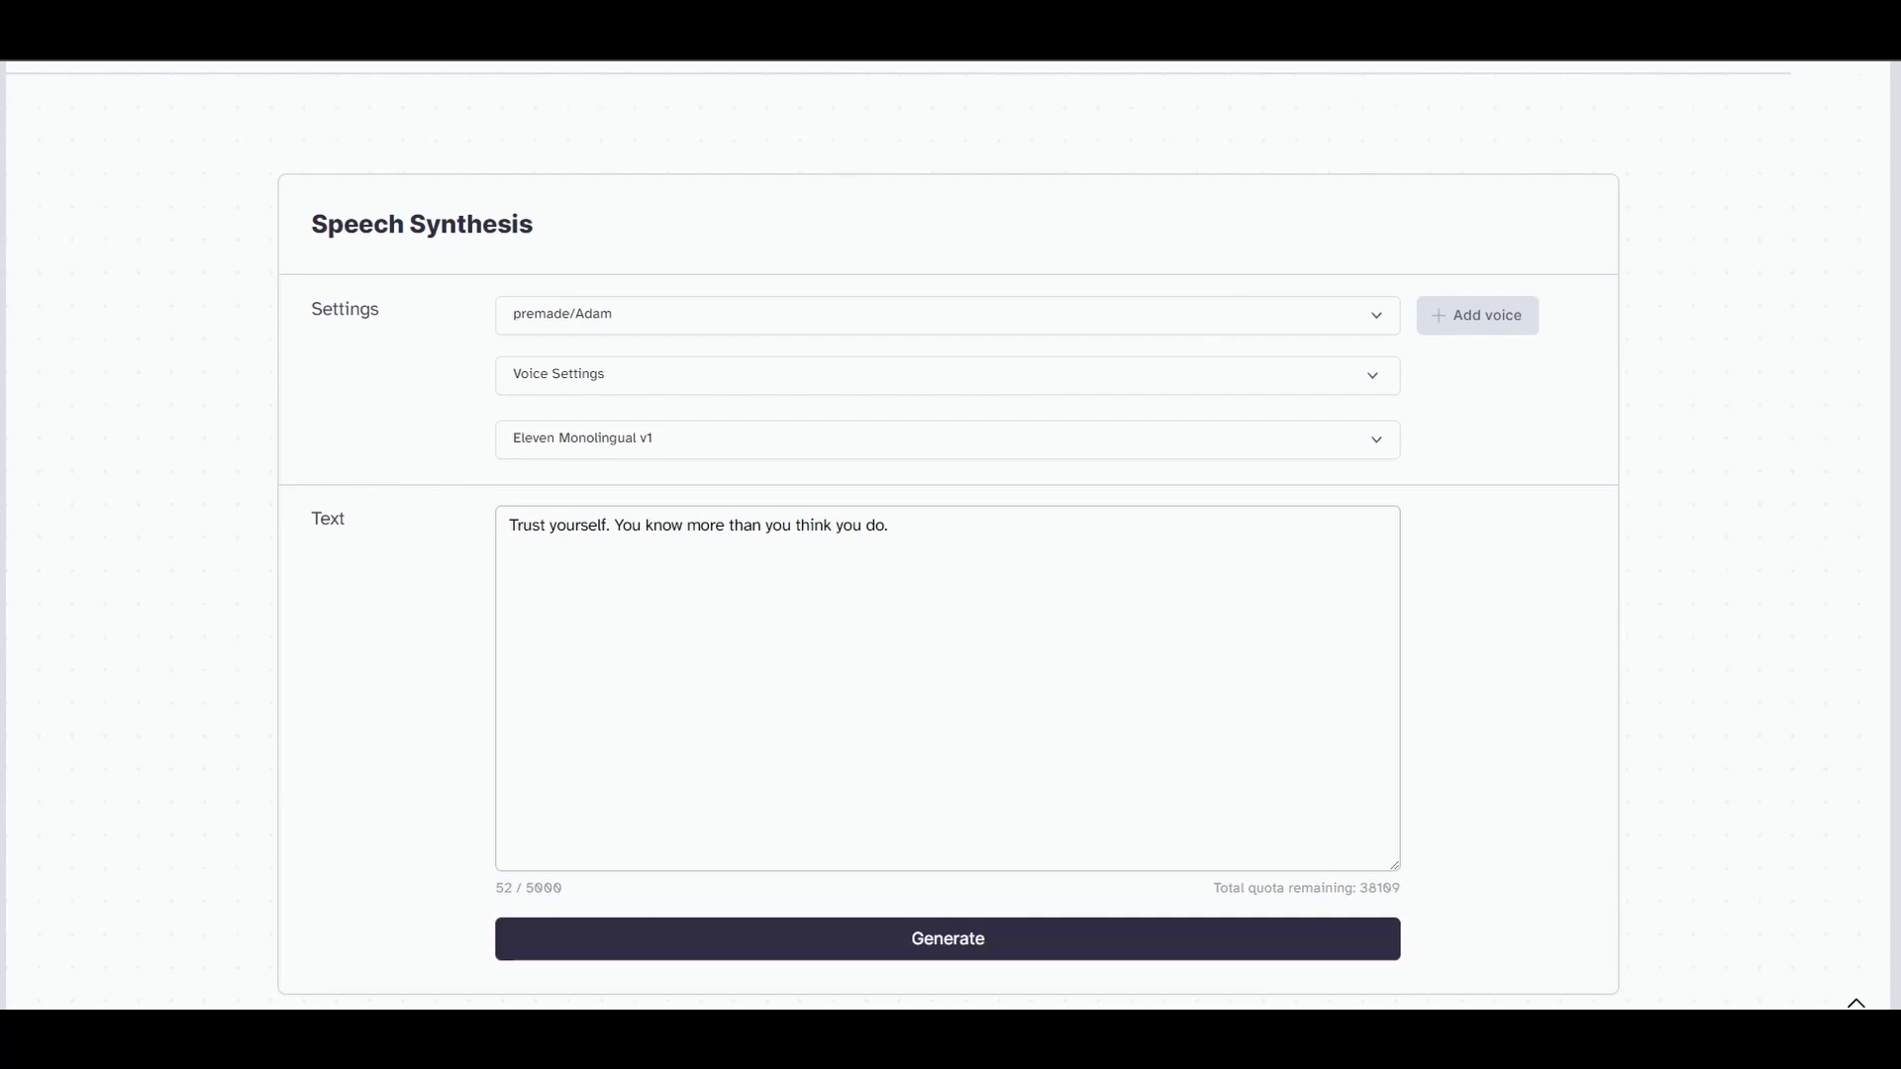
pyautogui.click(946, 314)
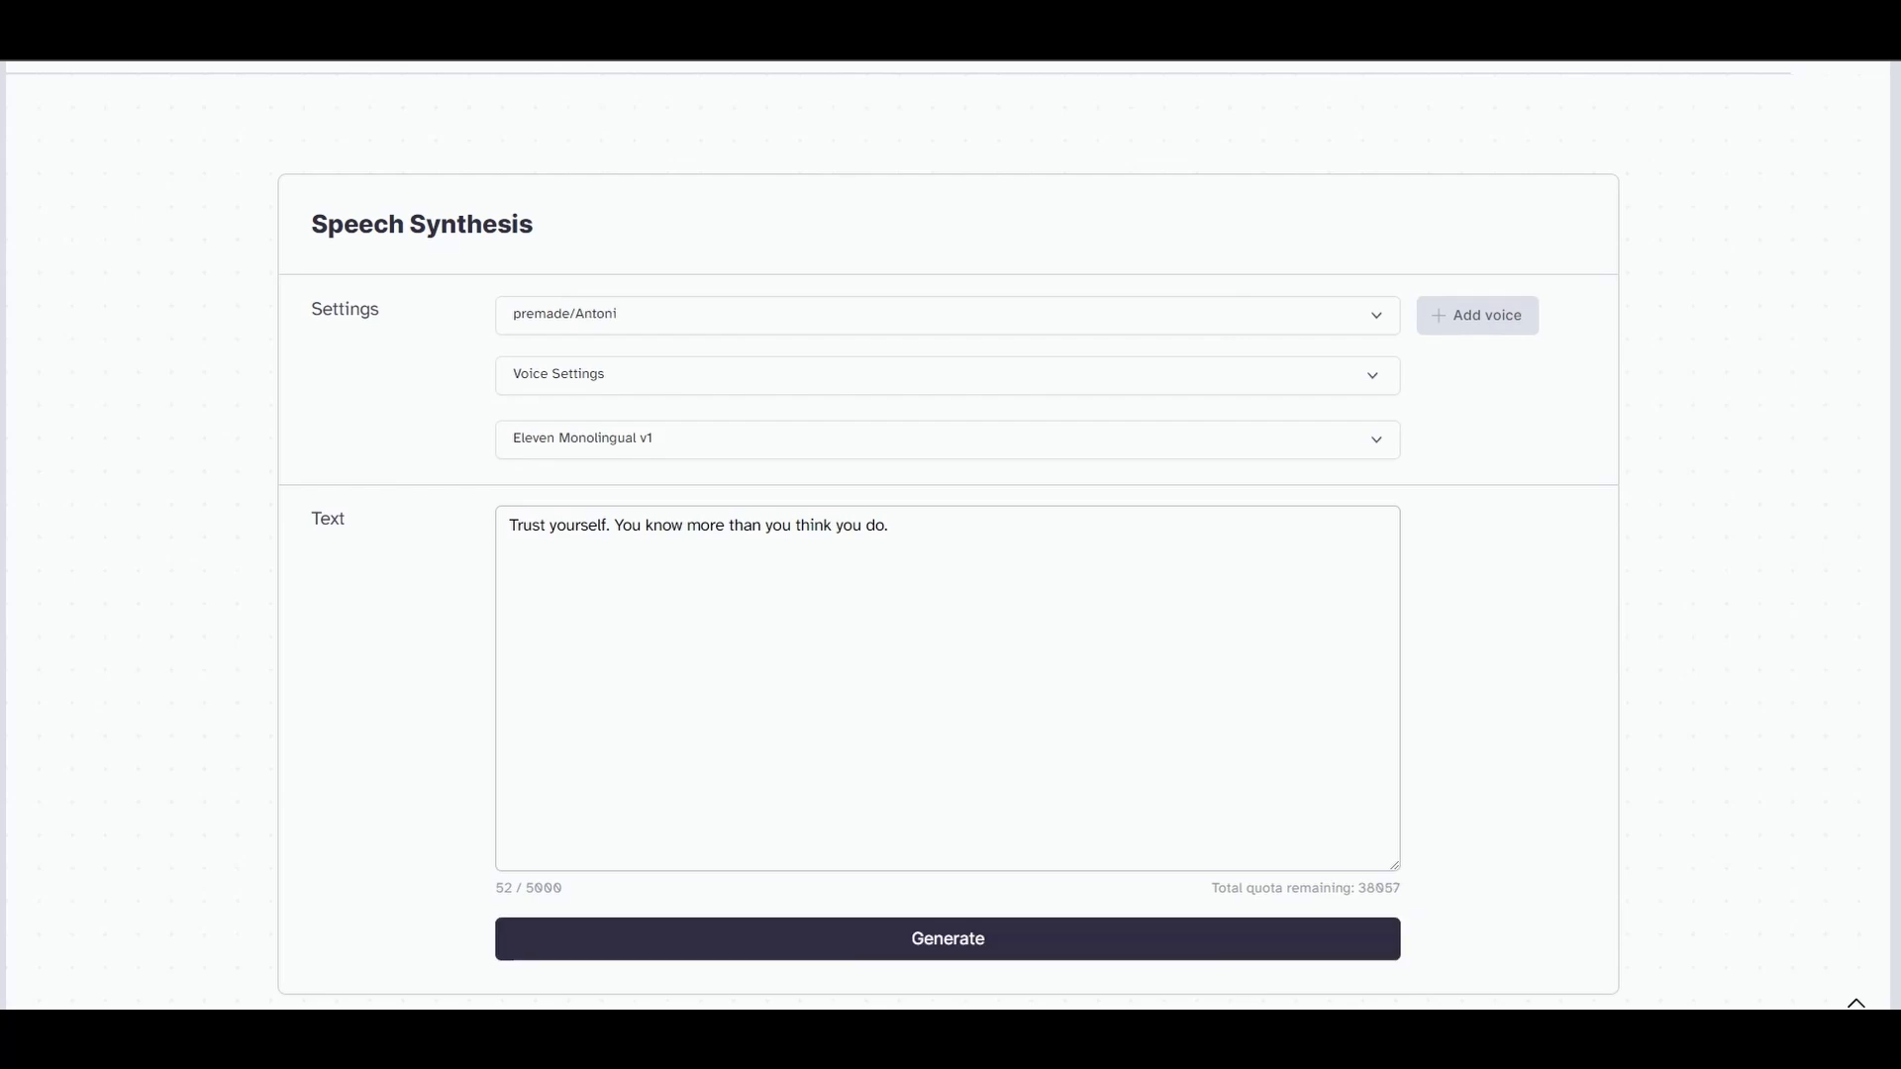
pyautogui.click(947, 938)
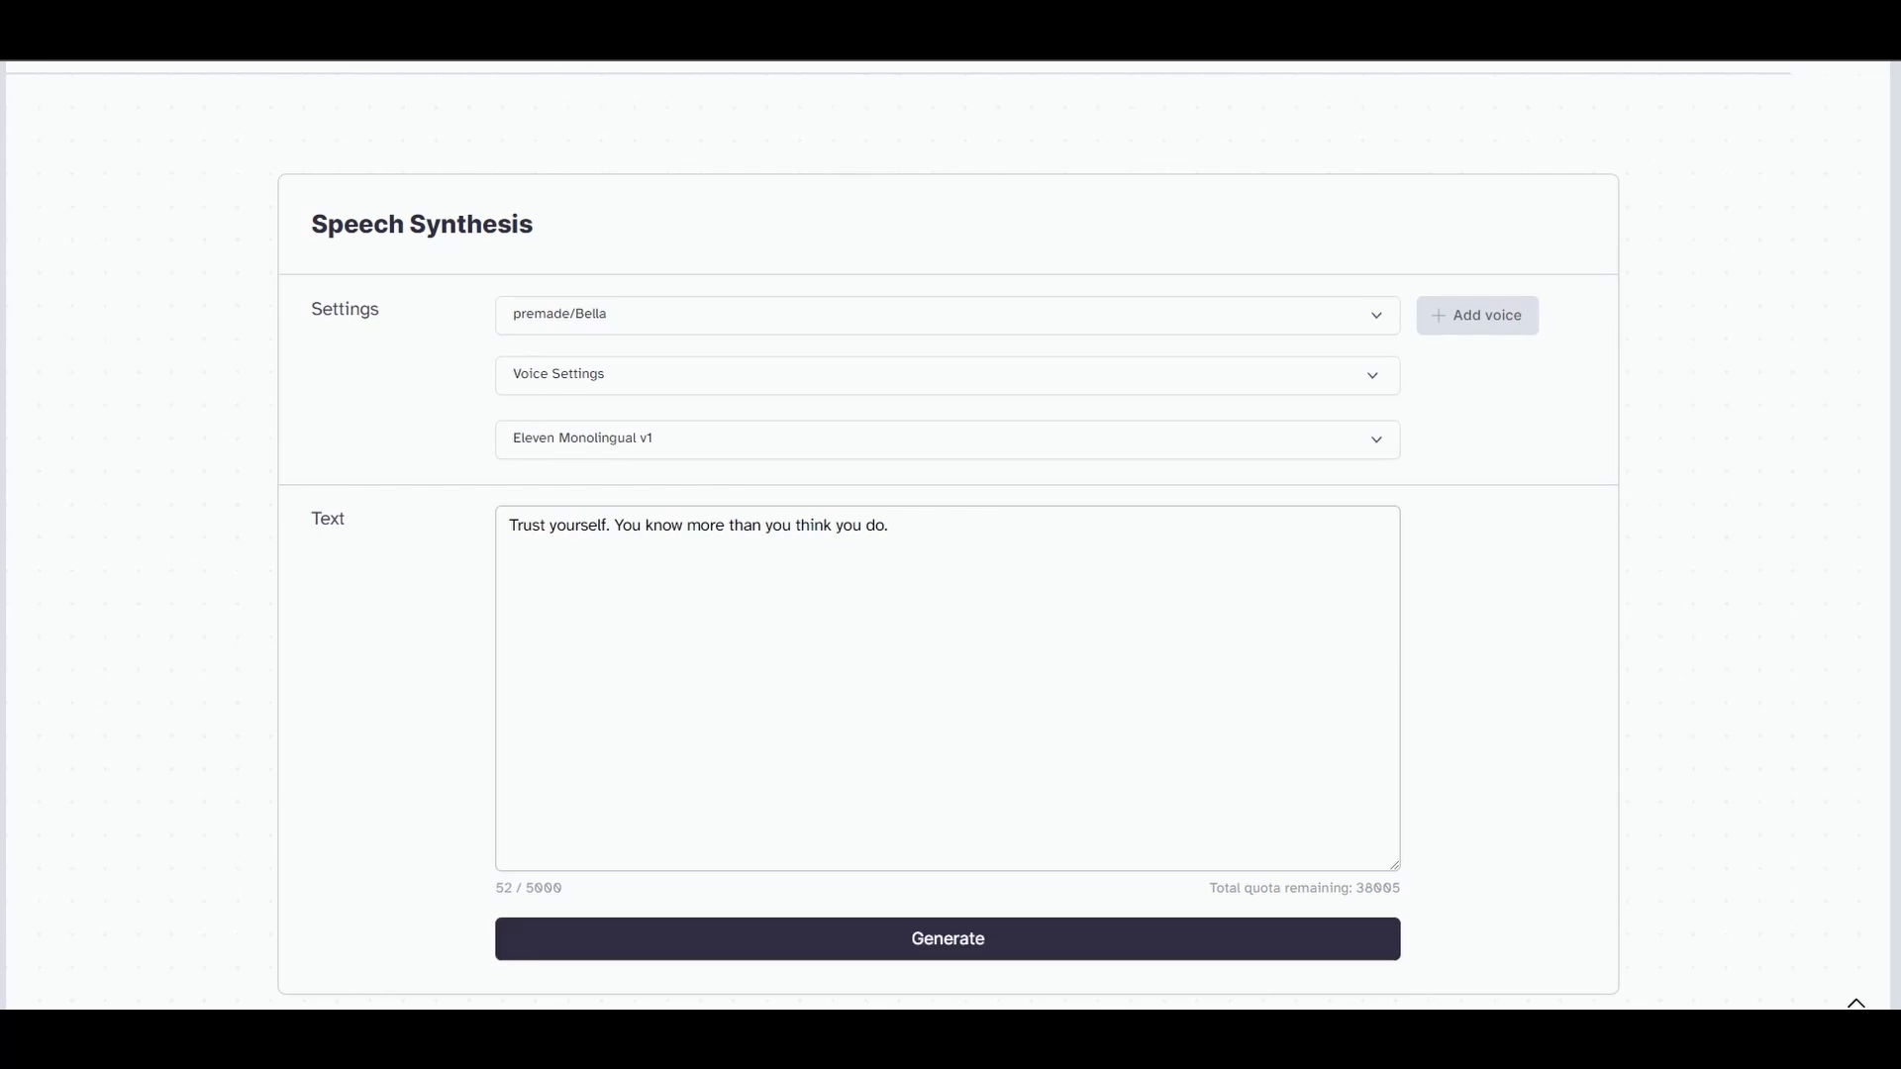
pyautogui.click(963, 123)
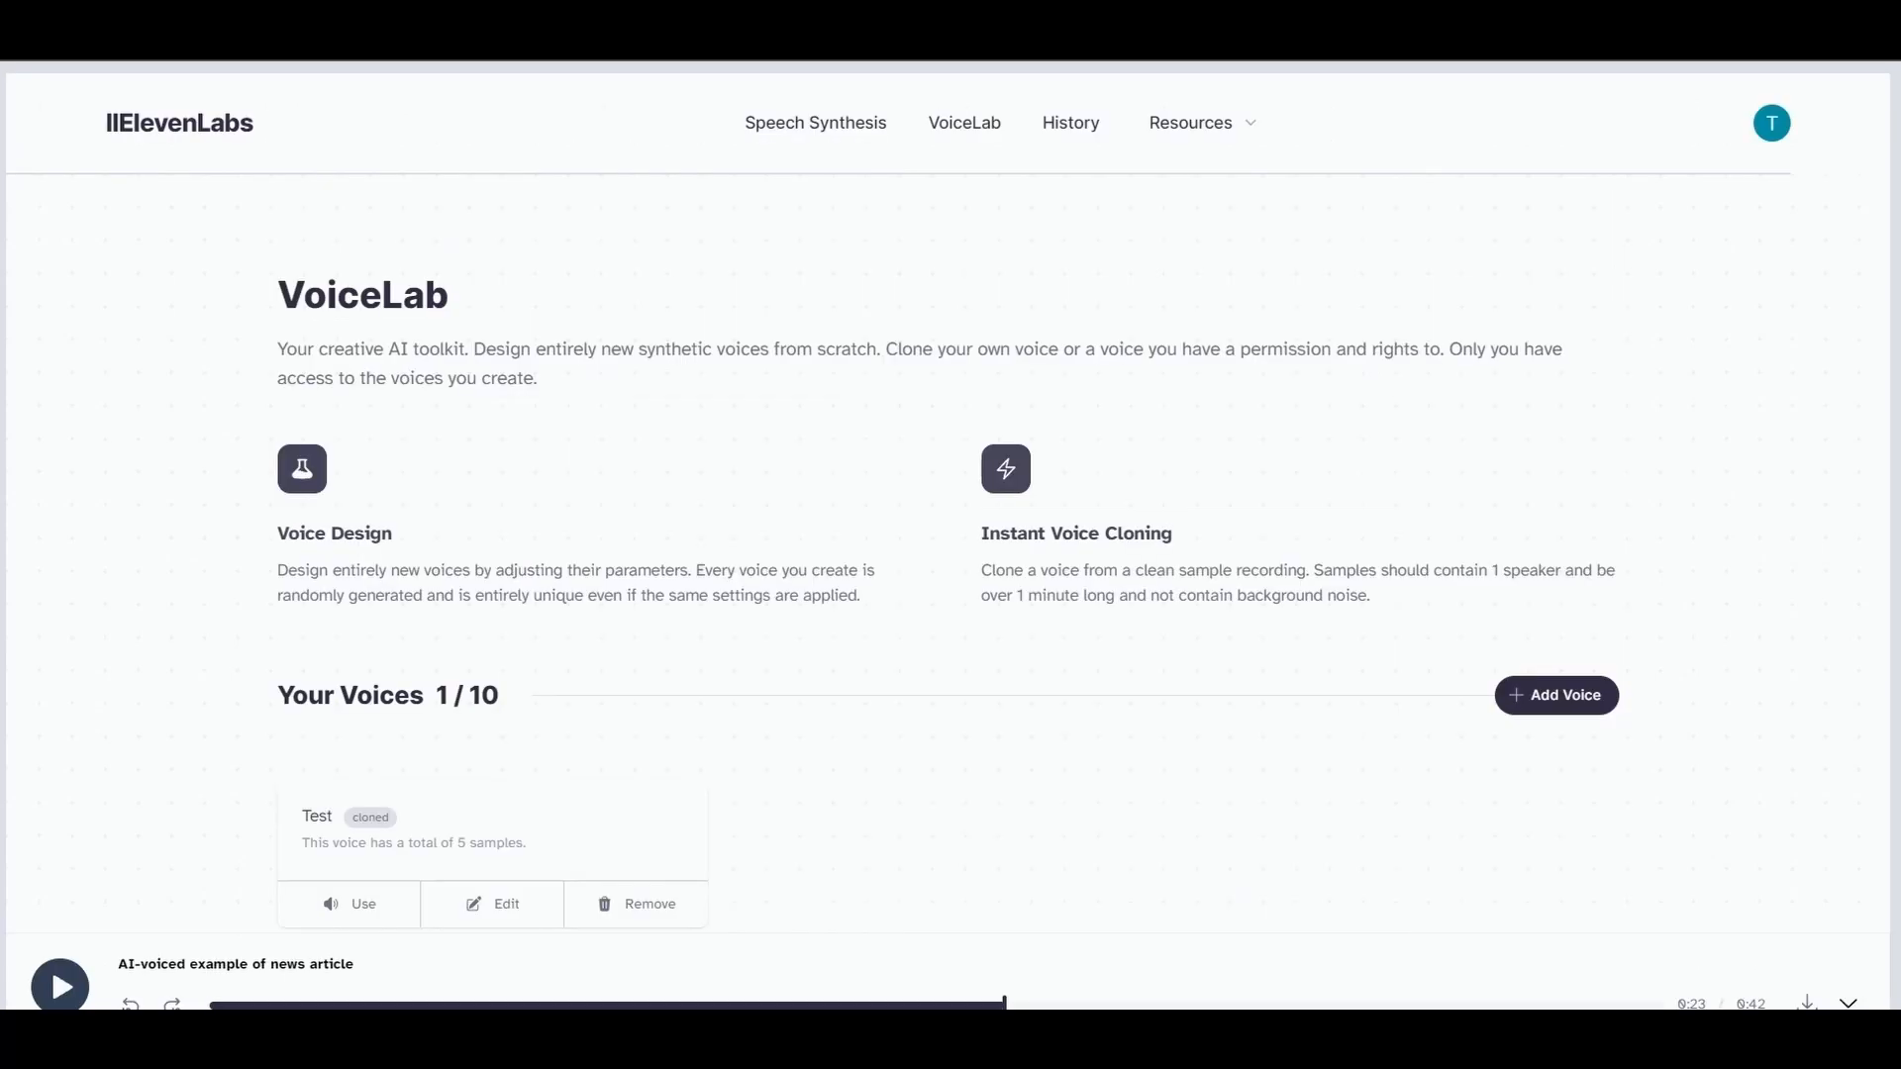
# - Add a cloned voice from the two voice ai samples, confirming sample rights
pyautogui.click(1555, 695)
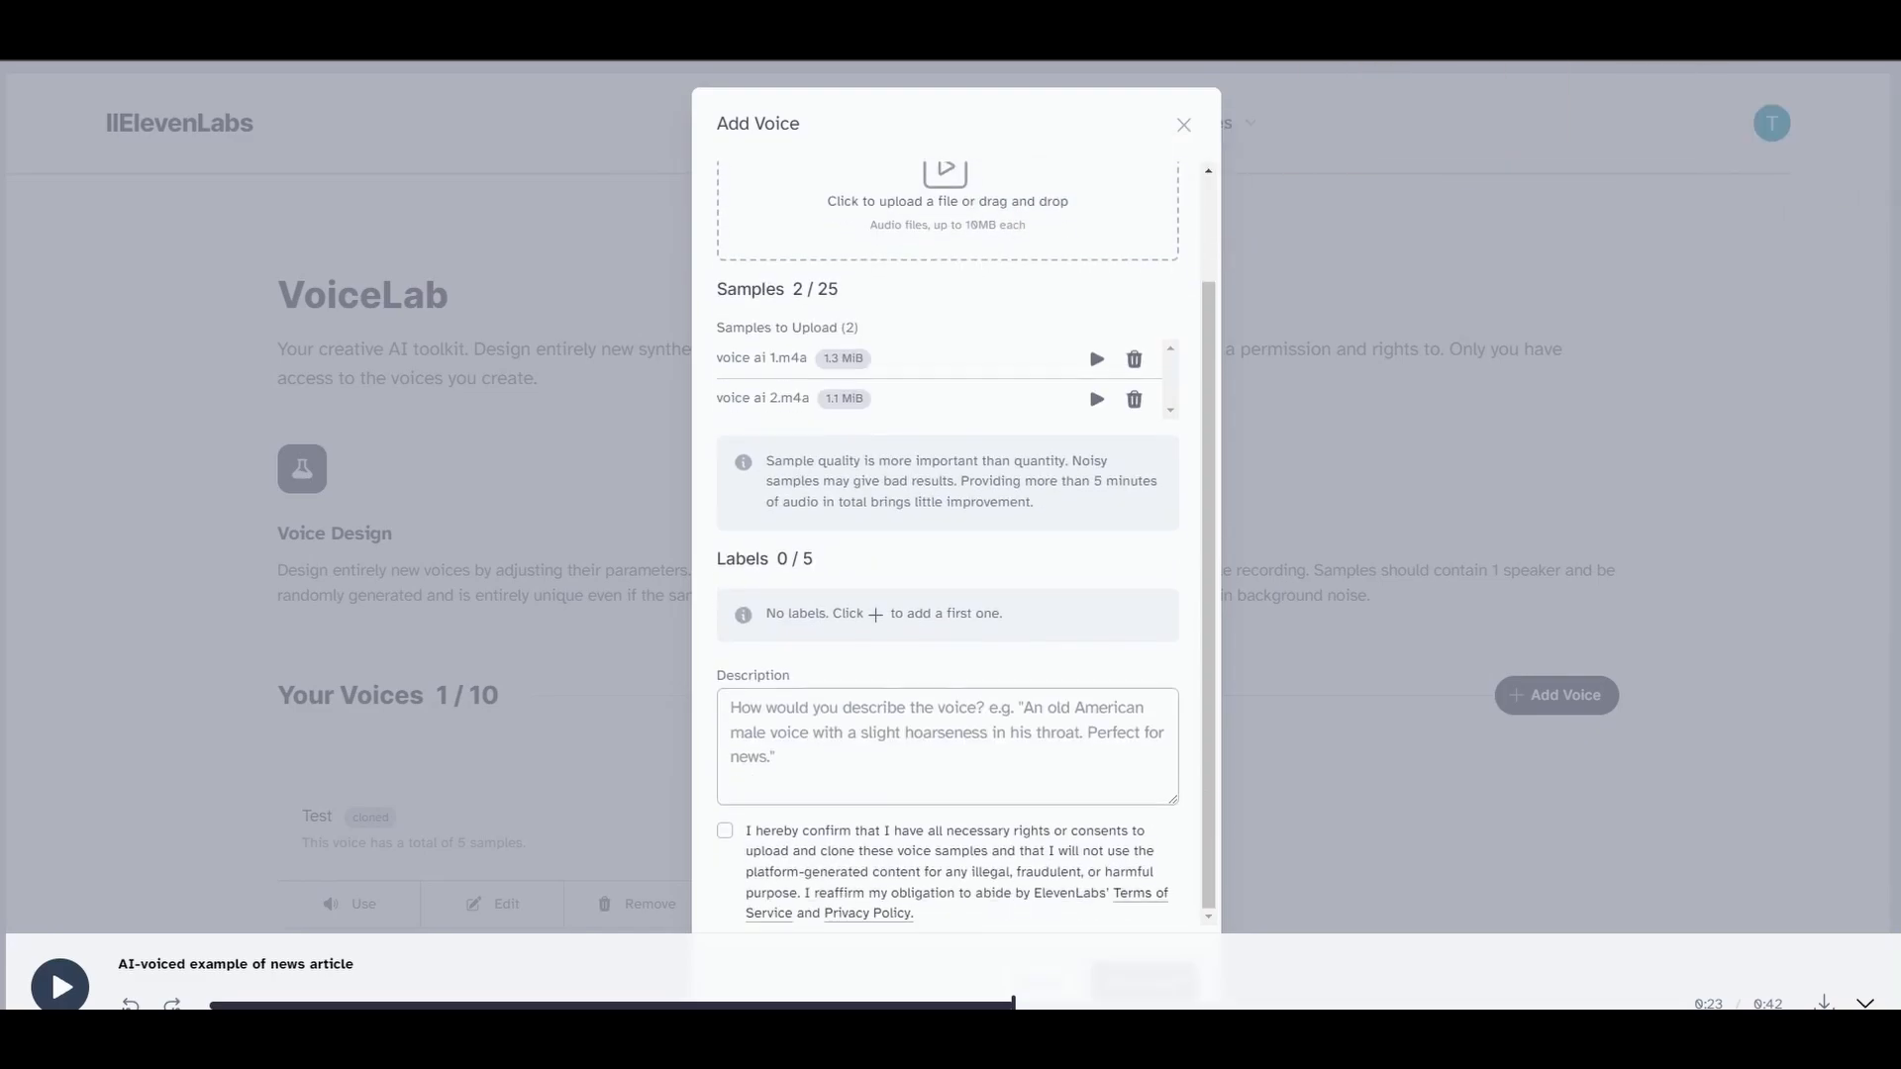
pyautogui.click(723, 831)
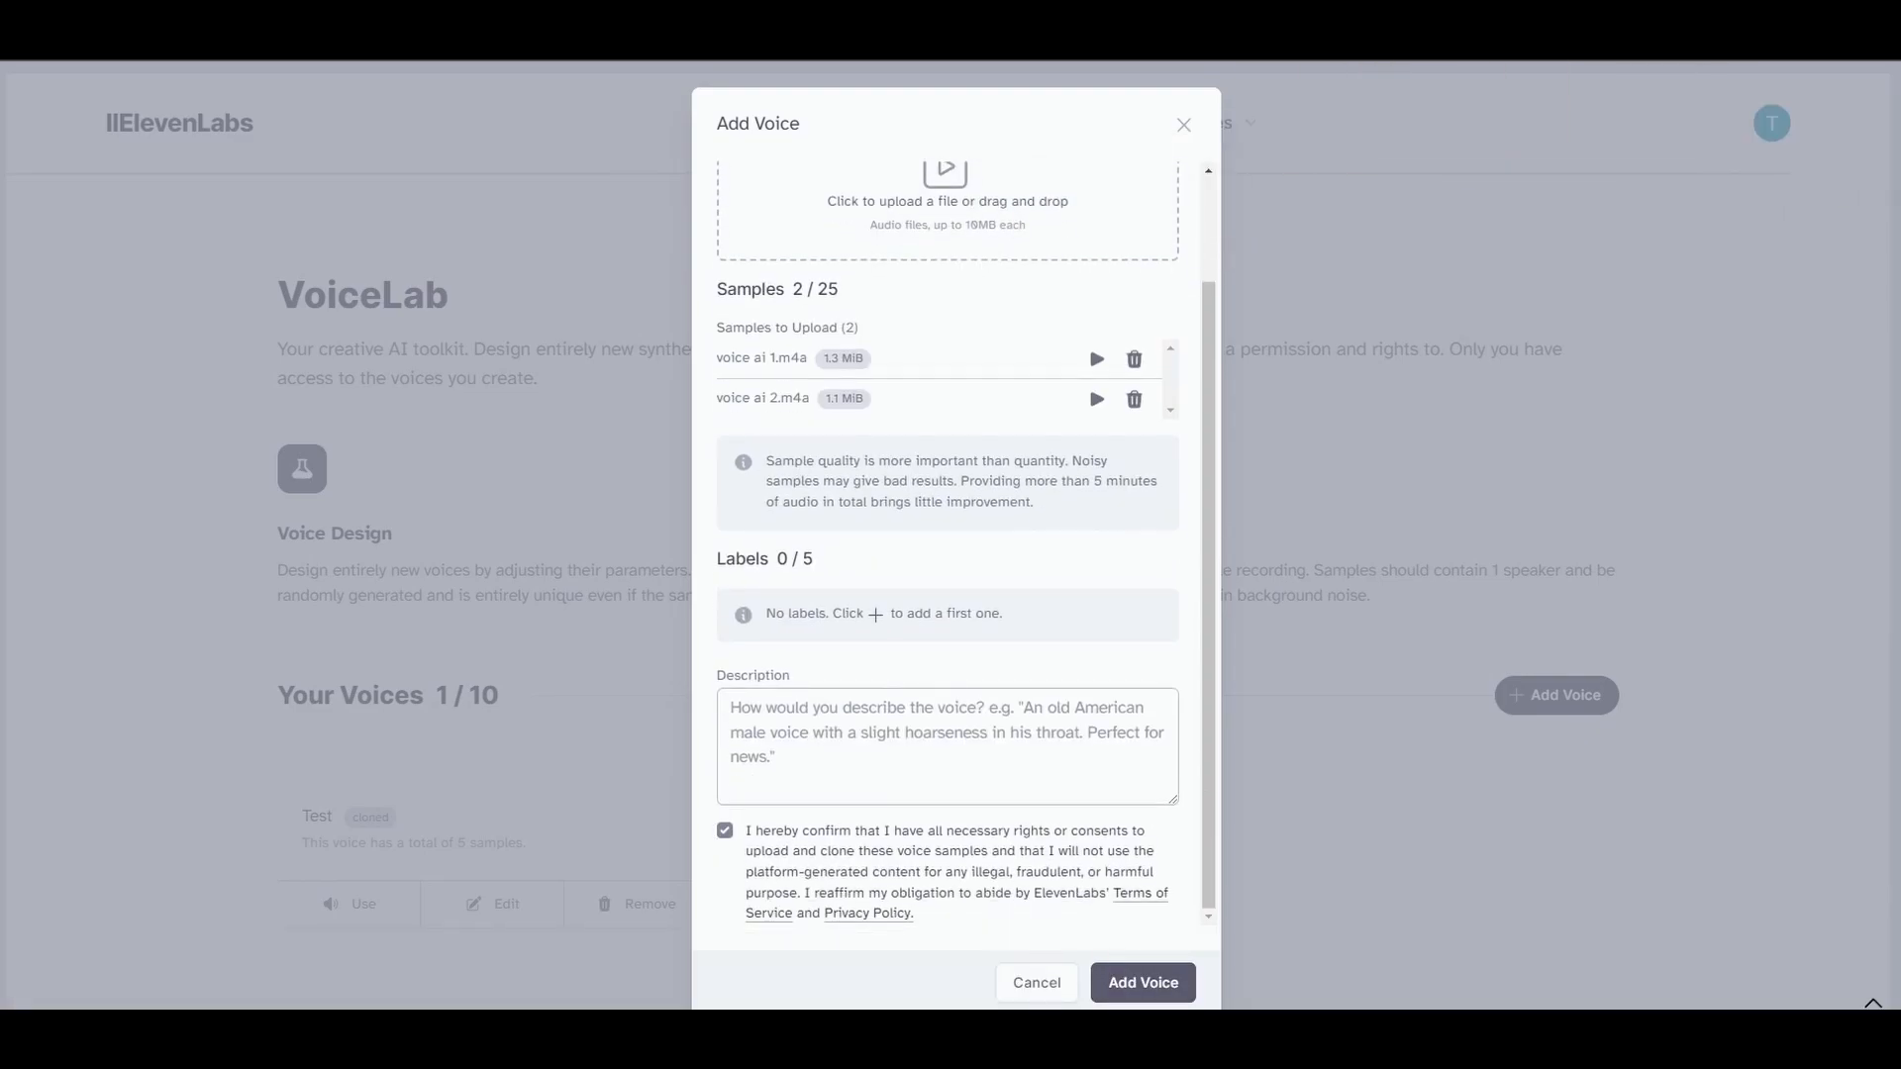
pyautogui.click(1140, 982)
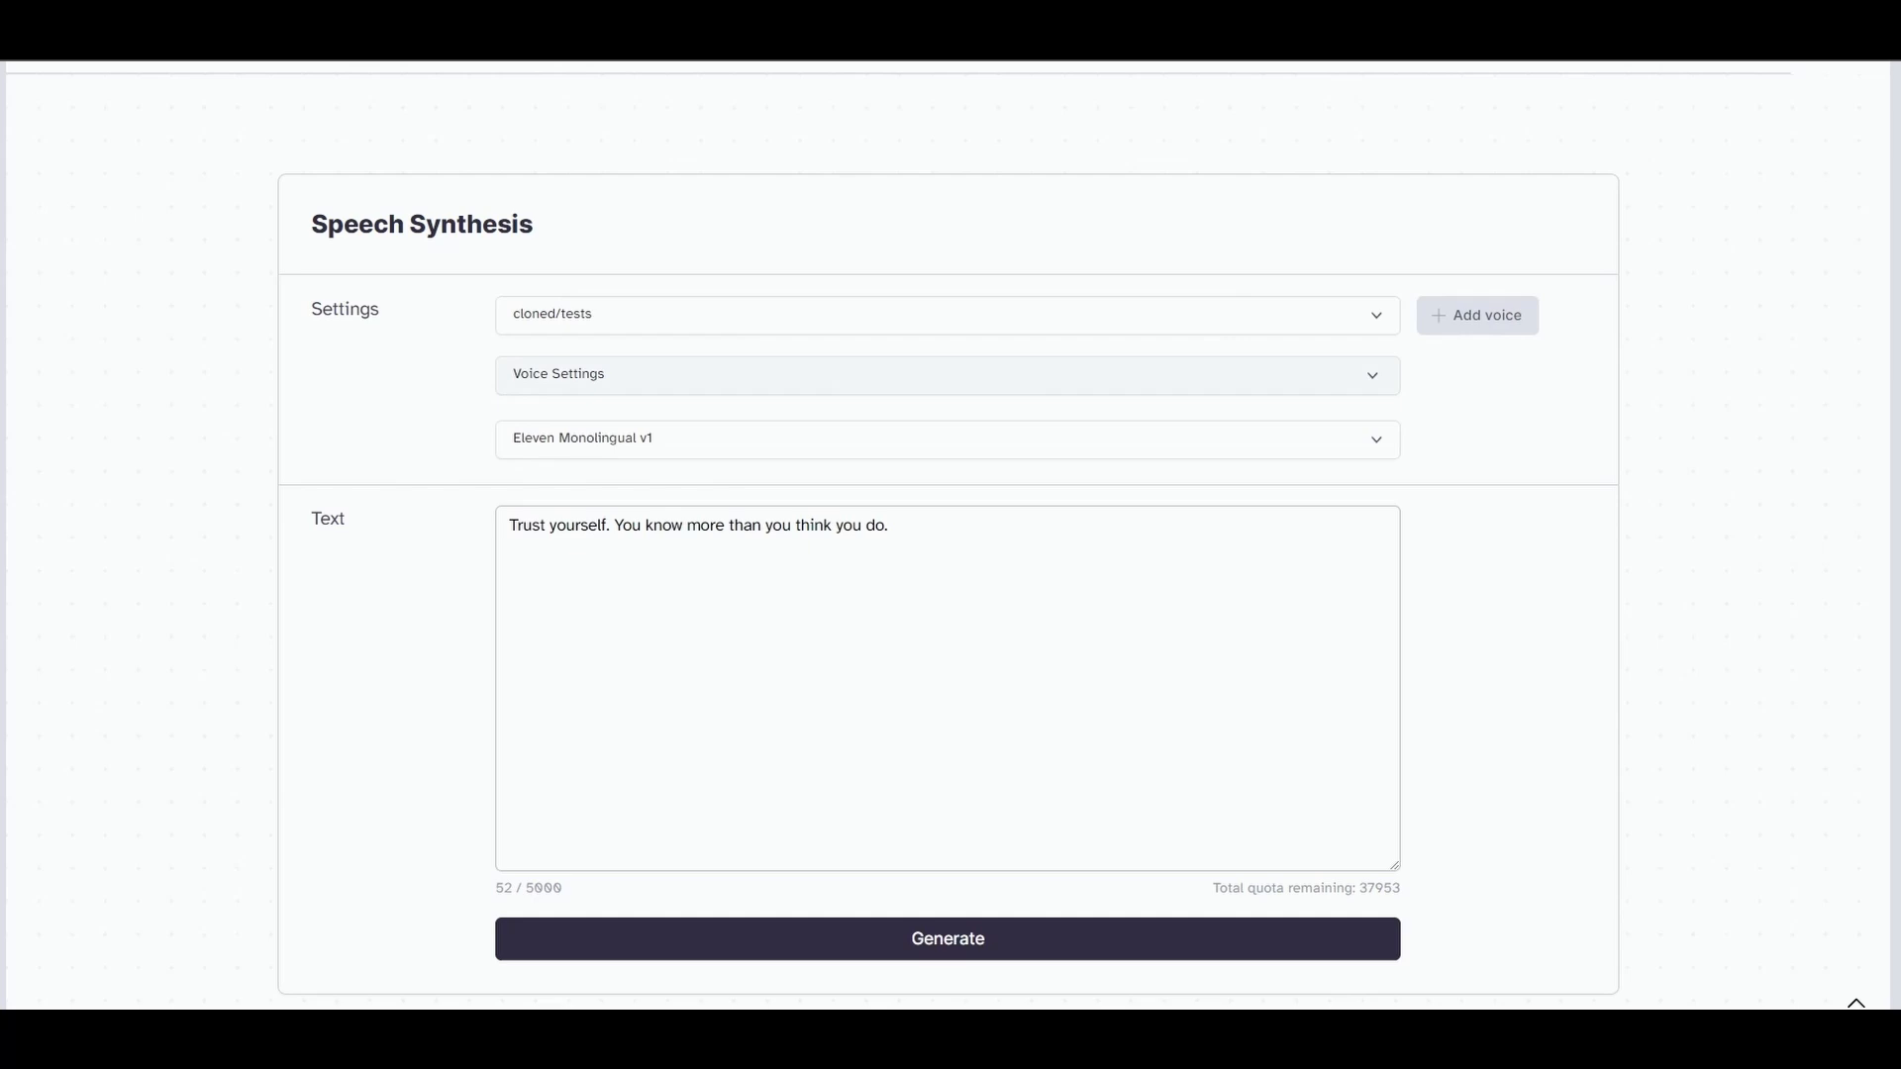
# - Generate the sentence with cloned 'tests' voice and push Stability from 8% toward More stable
pyautogui.click(945, 374)
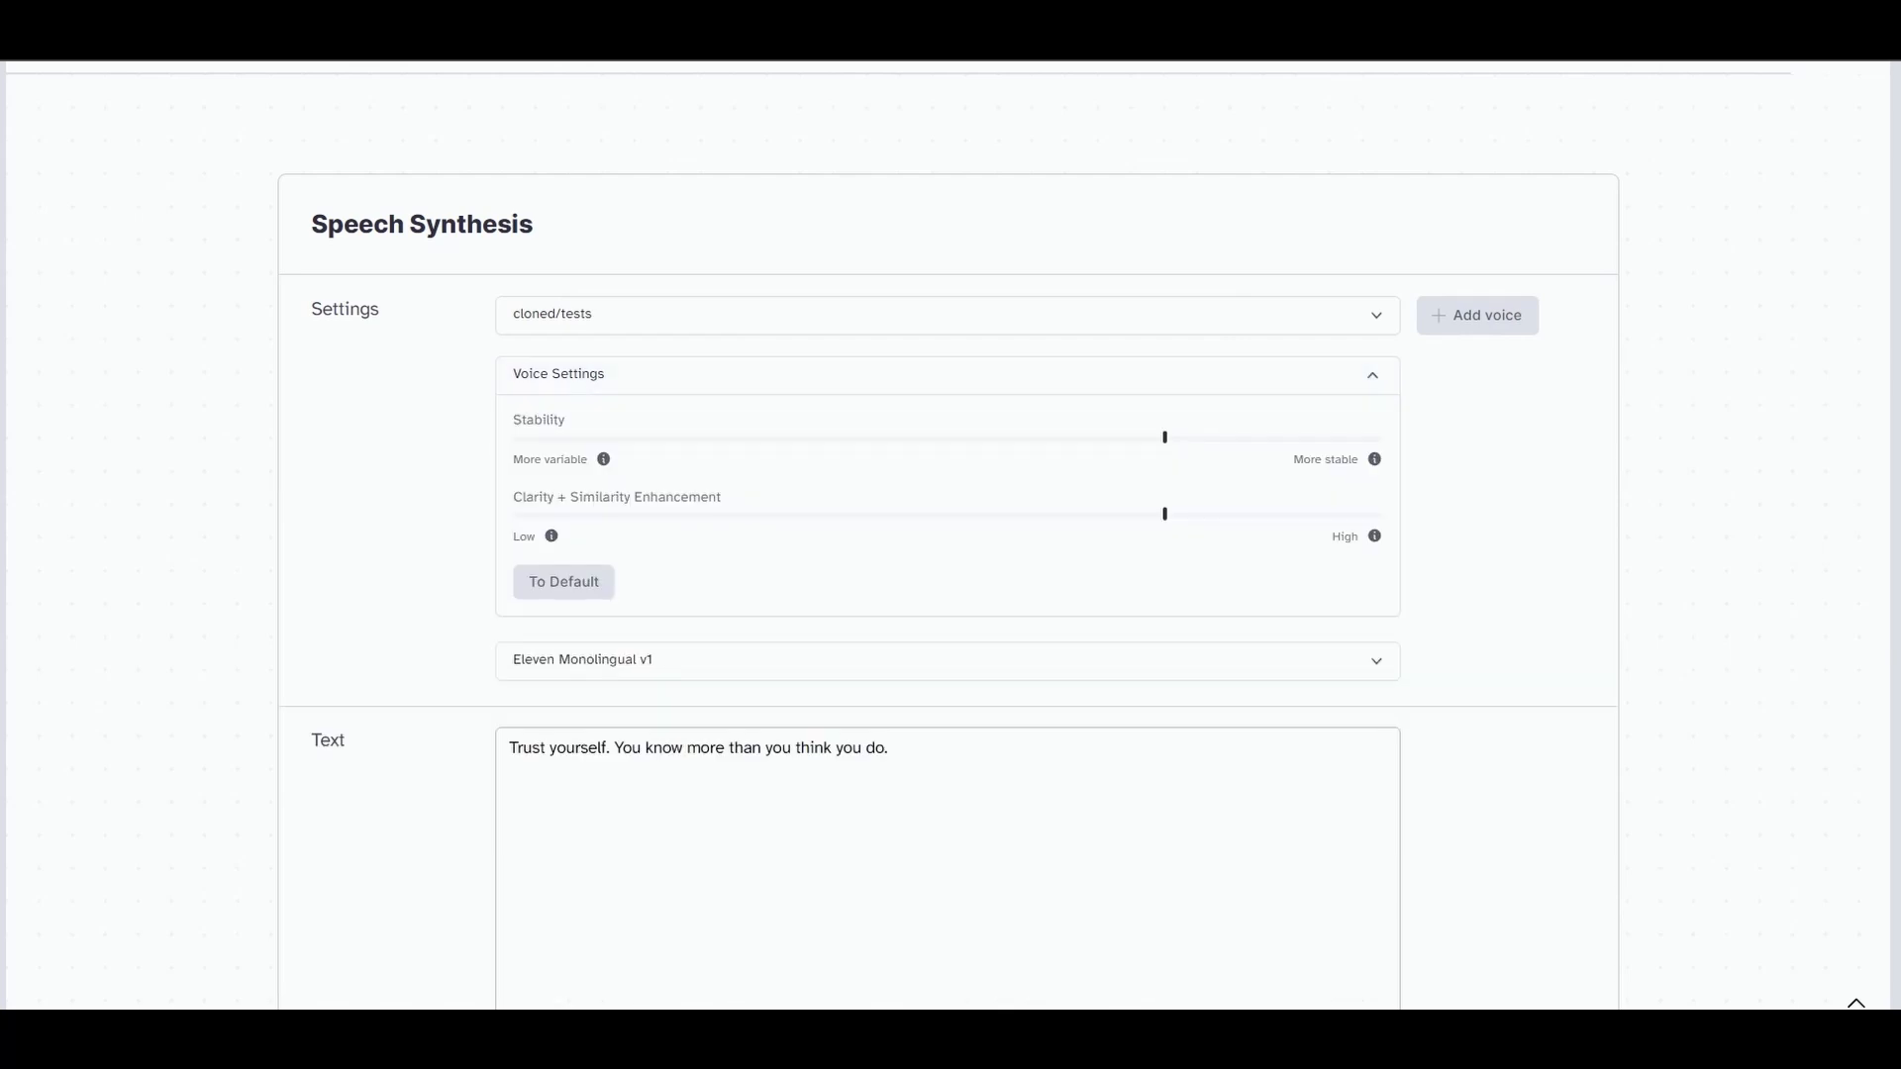
pyautogui.moveTo(603, 459)
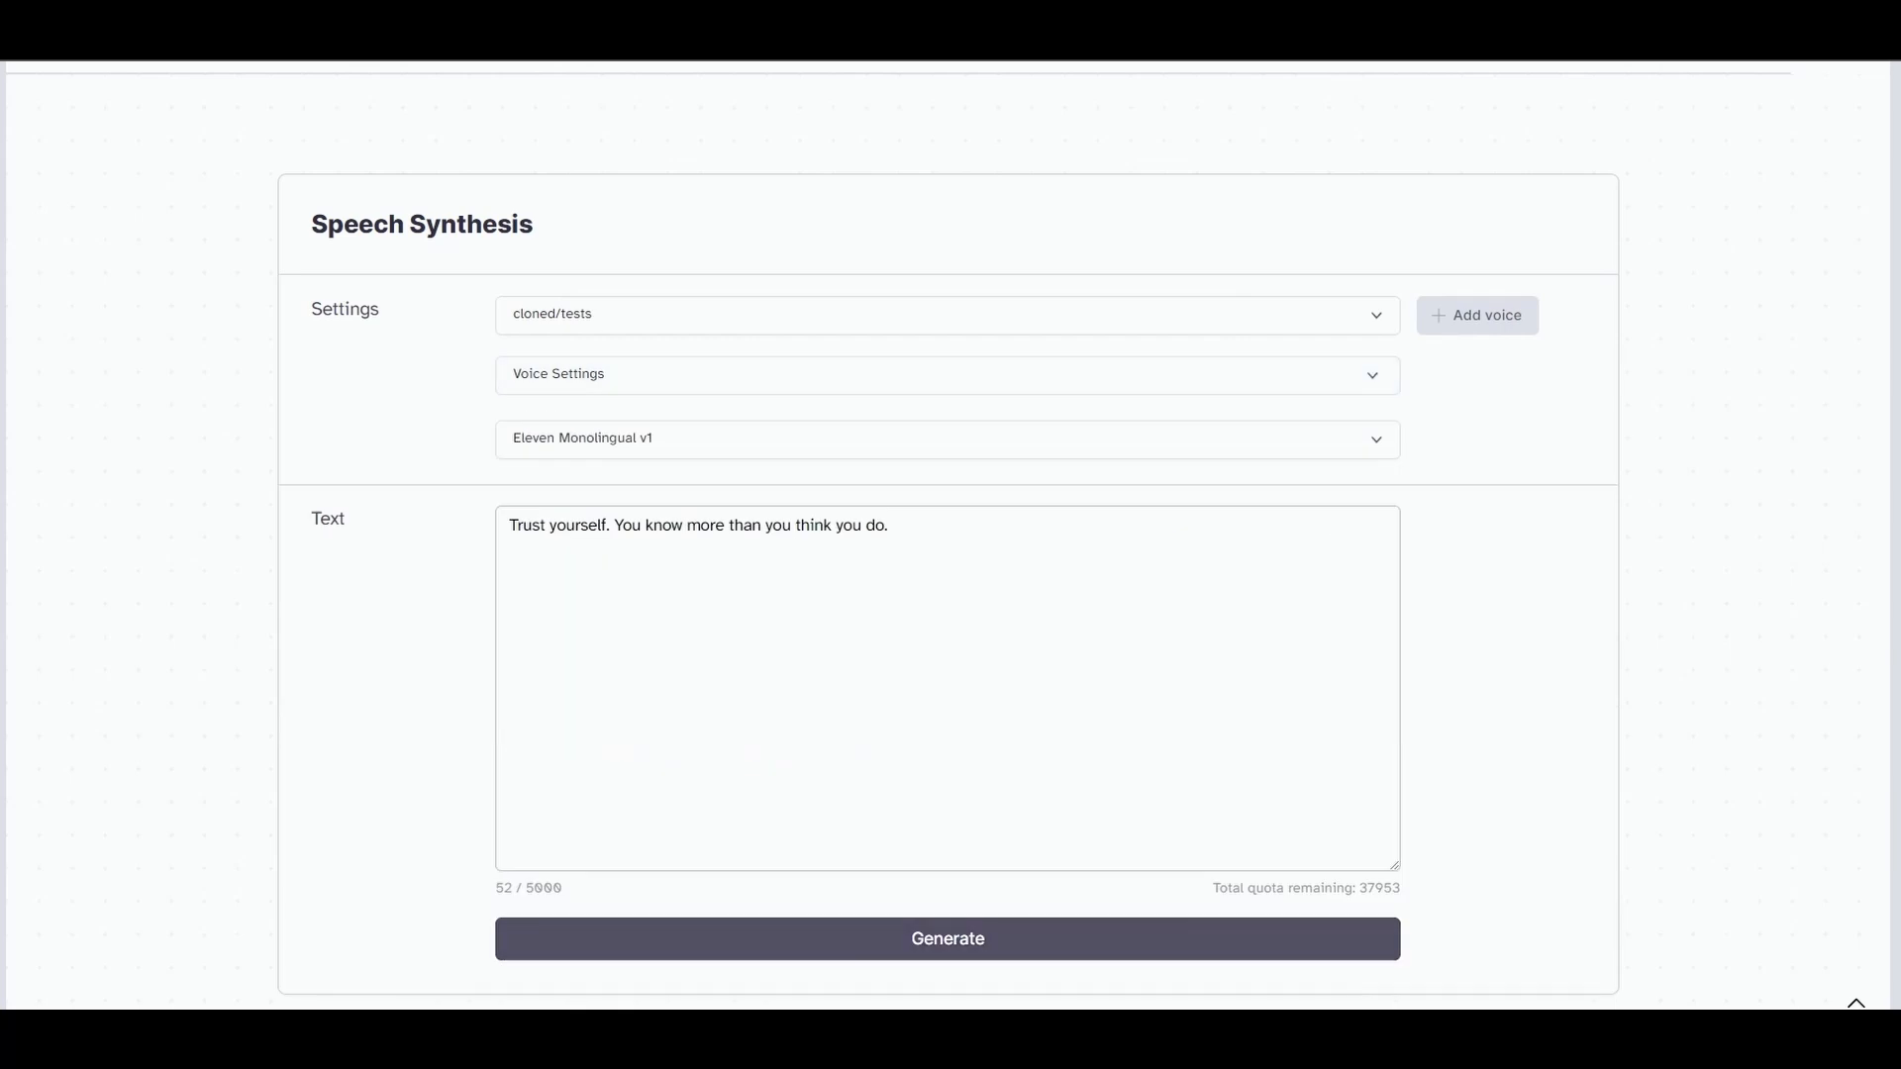
pyautogui.click(947, 937)
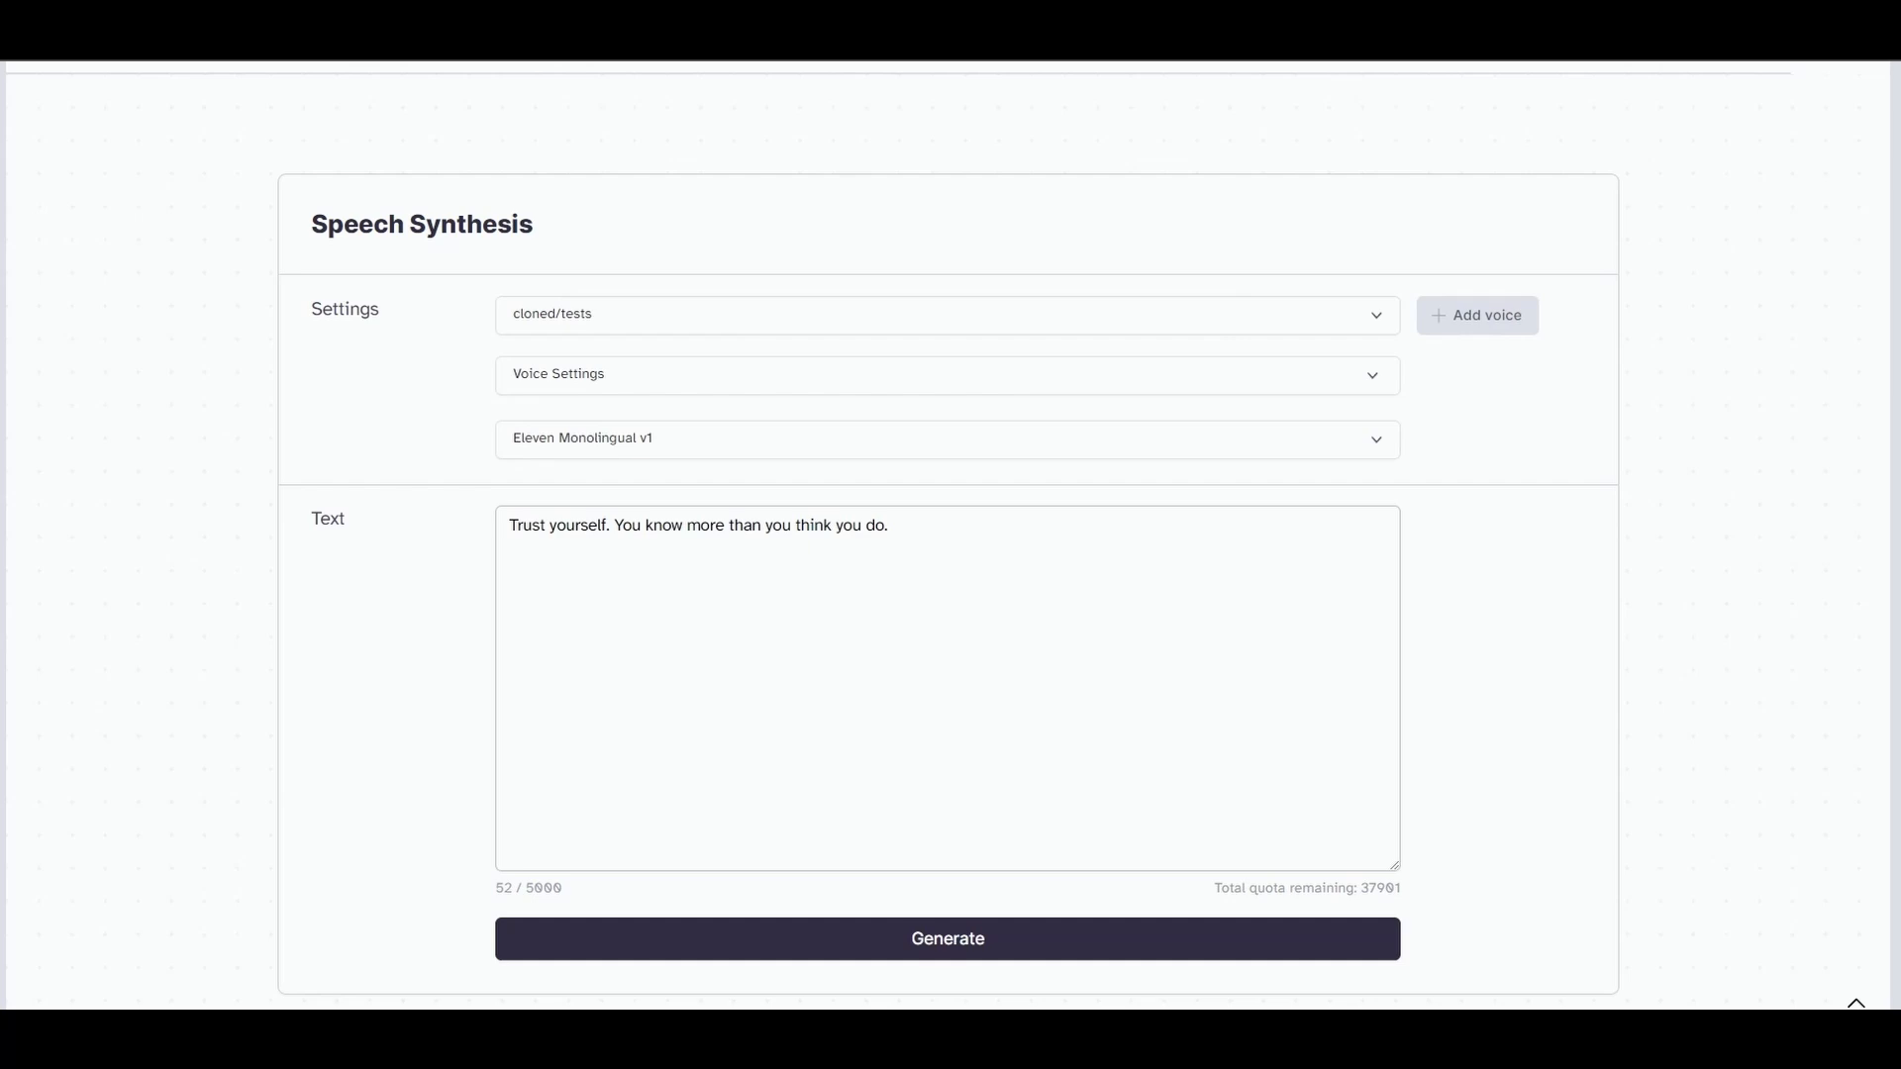
pyautogui.click(947, 373)
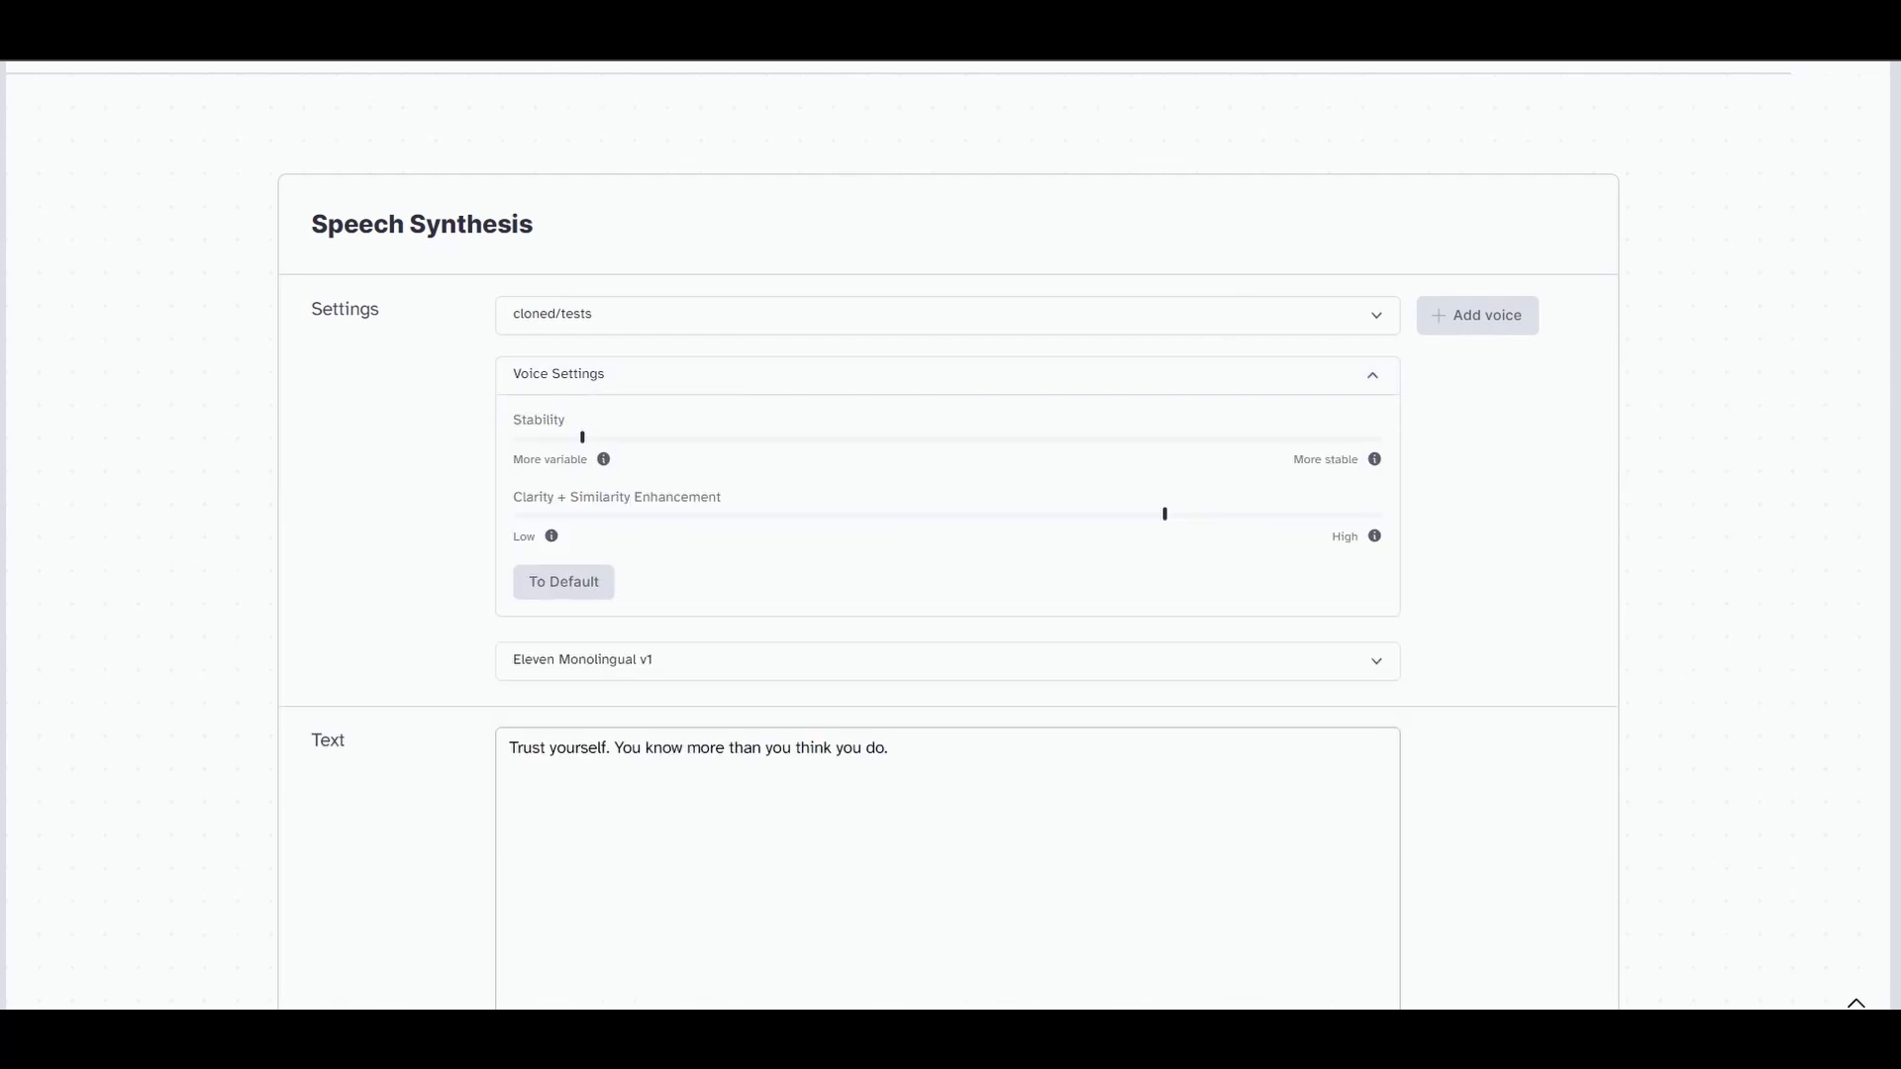
pyautogui.moveTo(582, 436)
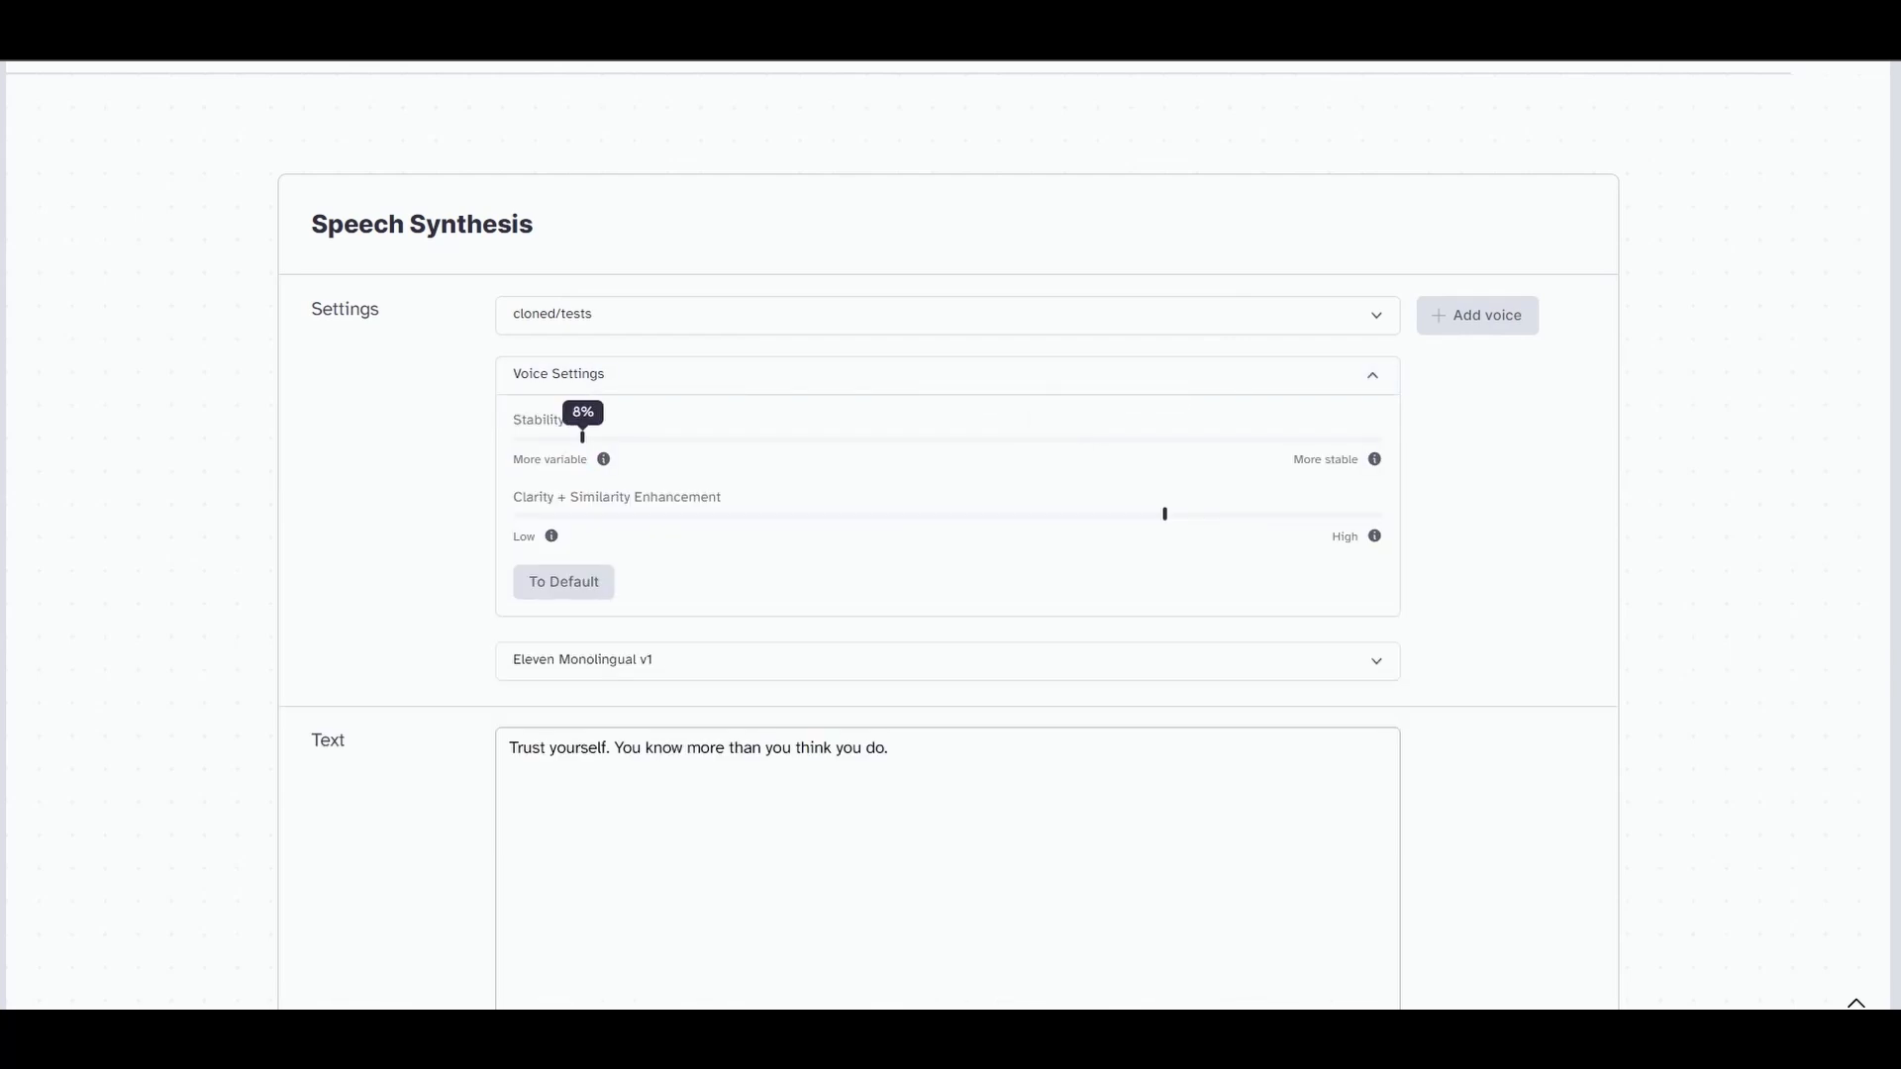
pyautogui.moveTo(582, 438); pyautogui.dragTo(1212, 437)
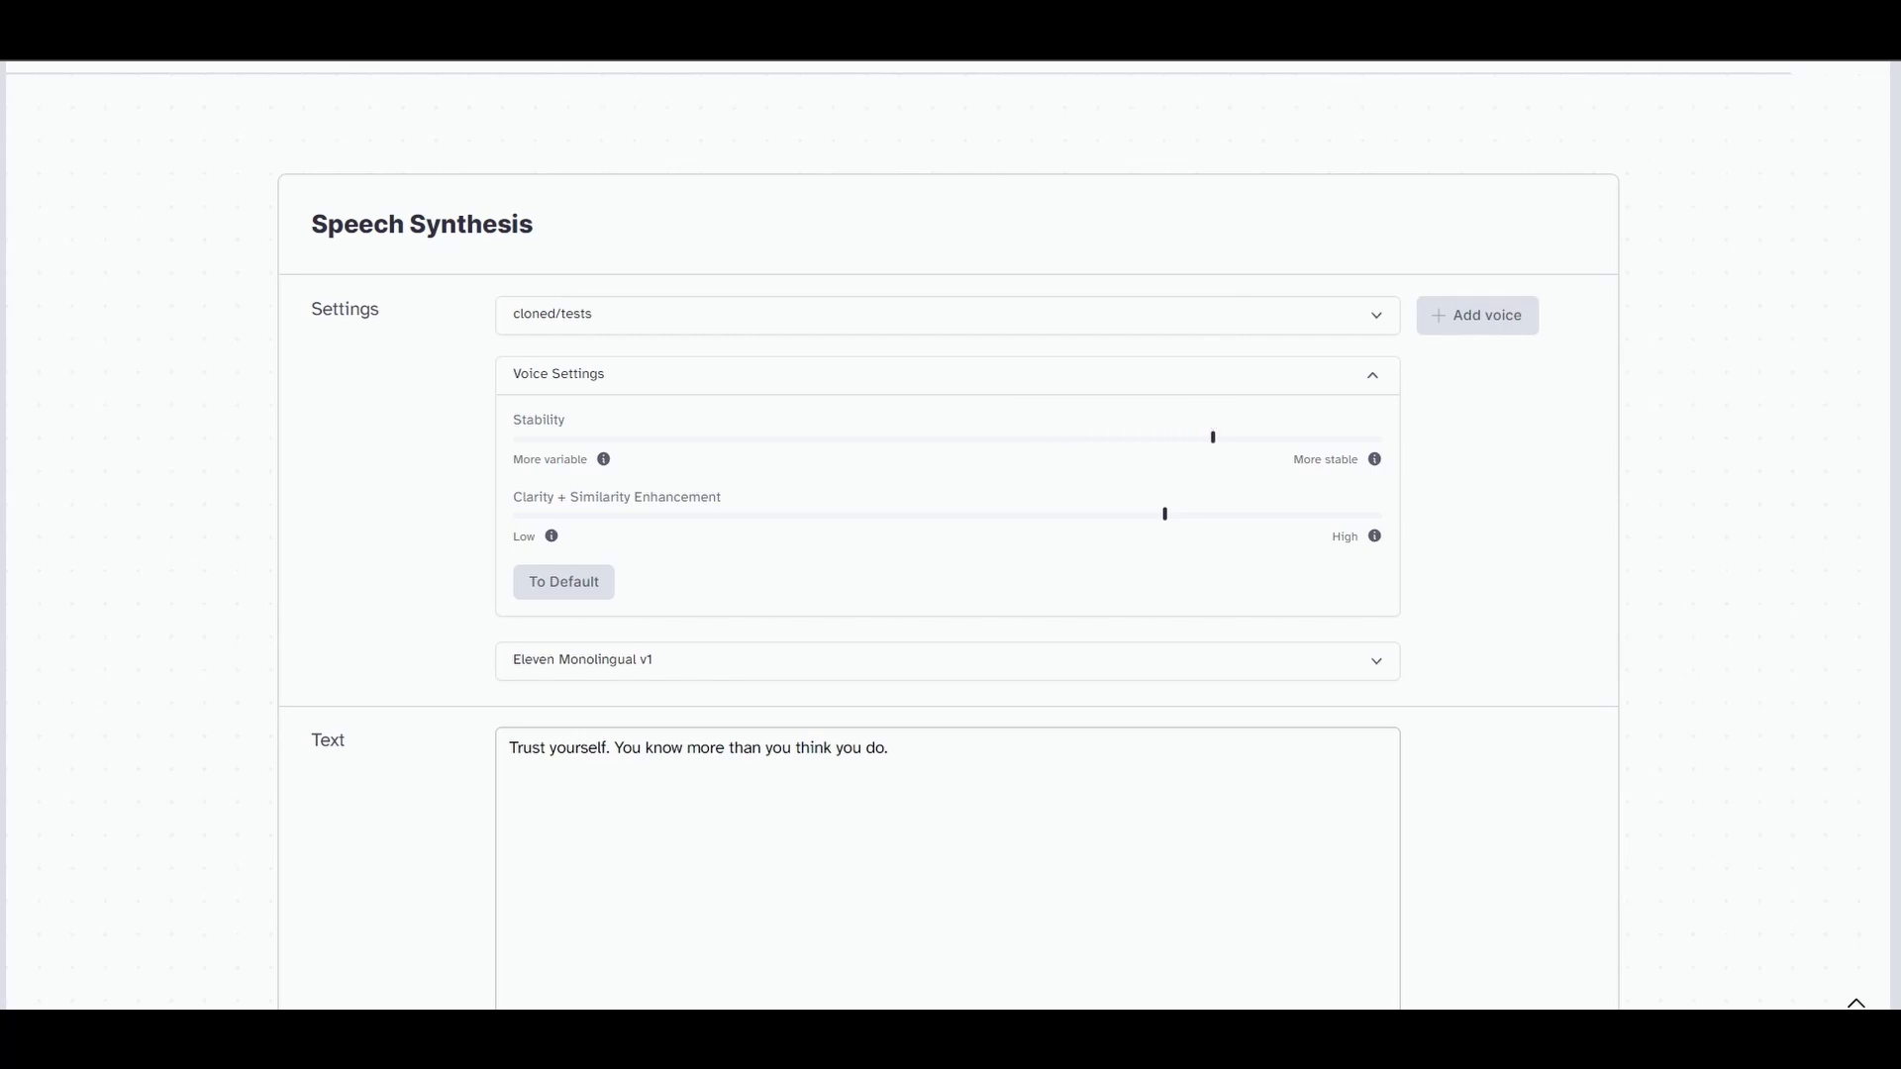
pyautogui.moveTo(1164, 513); pyautogui.dragTo(607, 513)
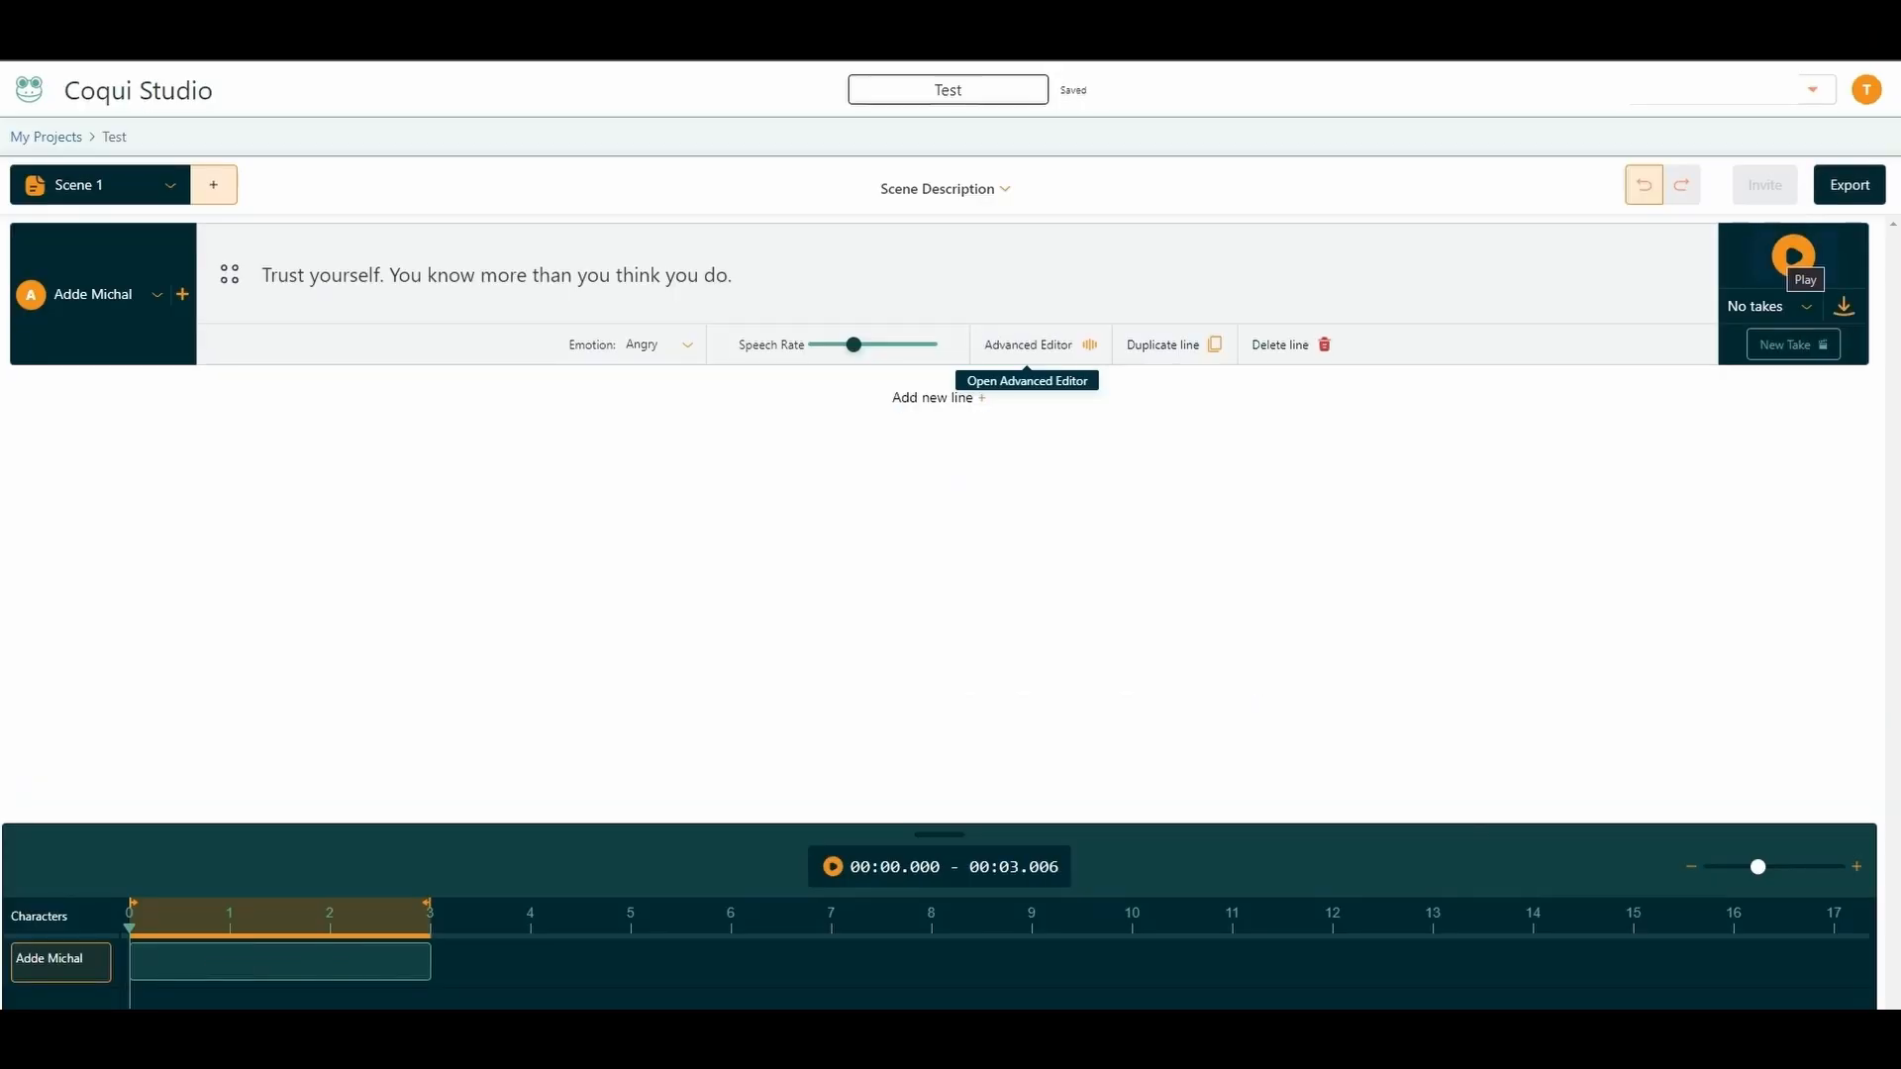
# - Switch the line's voice to Ana Florence, then begin adding a new cloned voice
pyautogui.click(1792, 256)
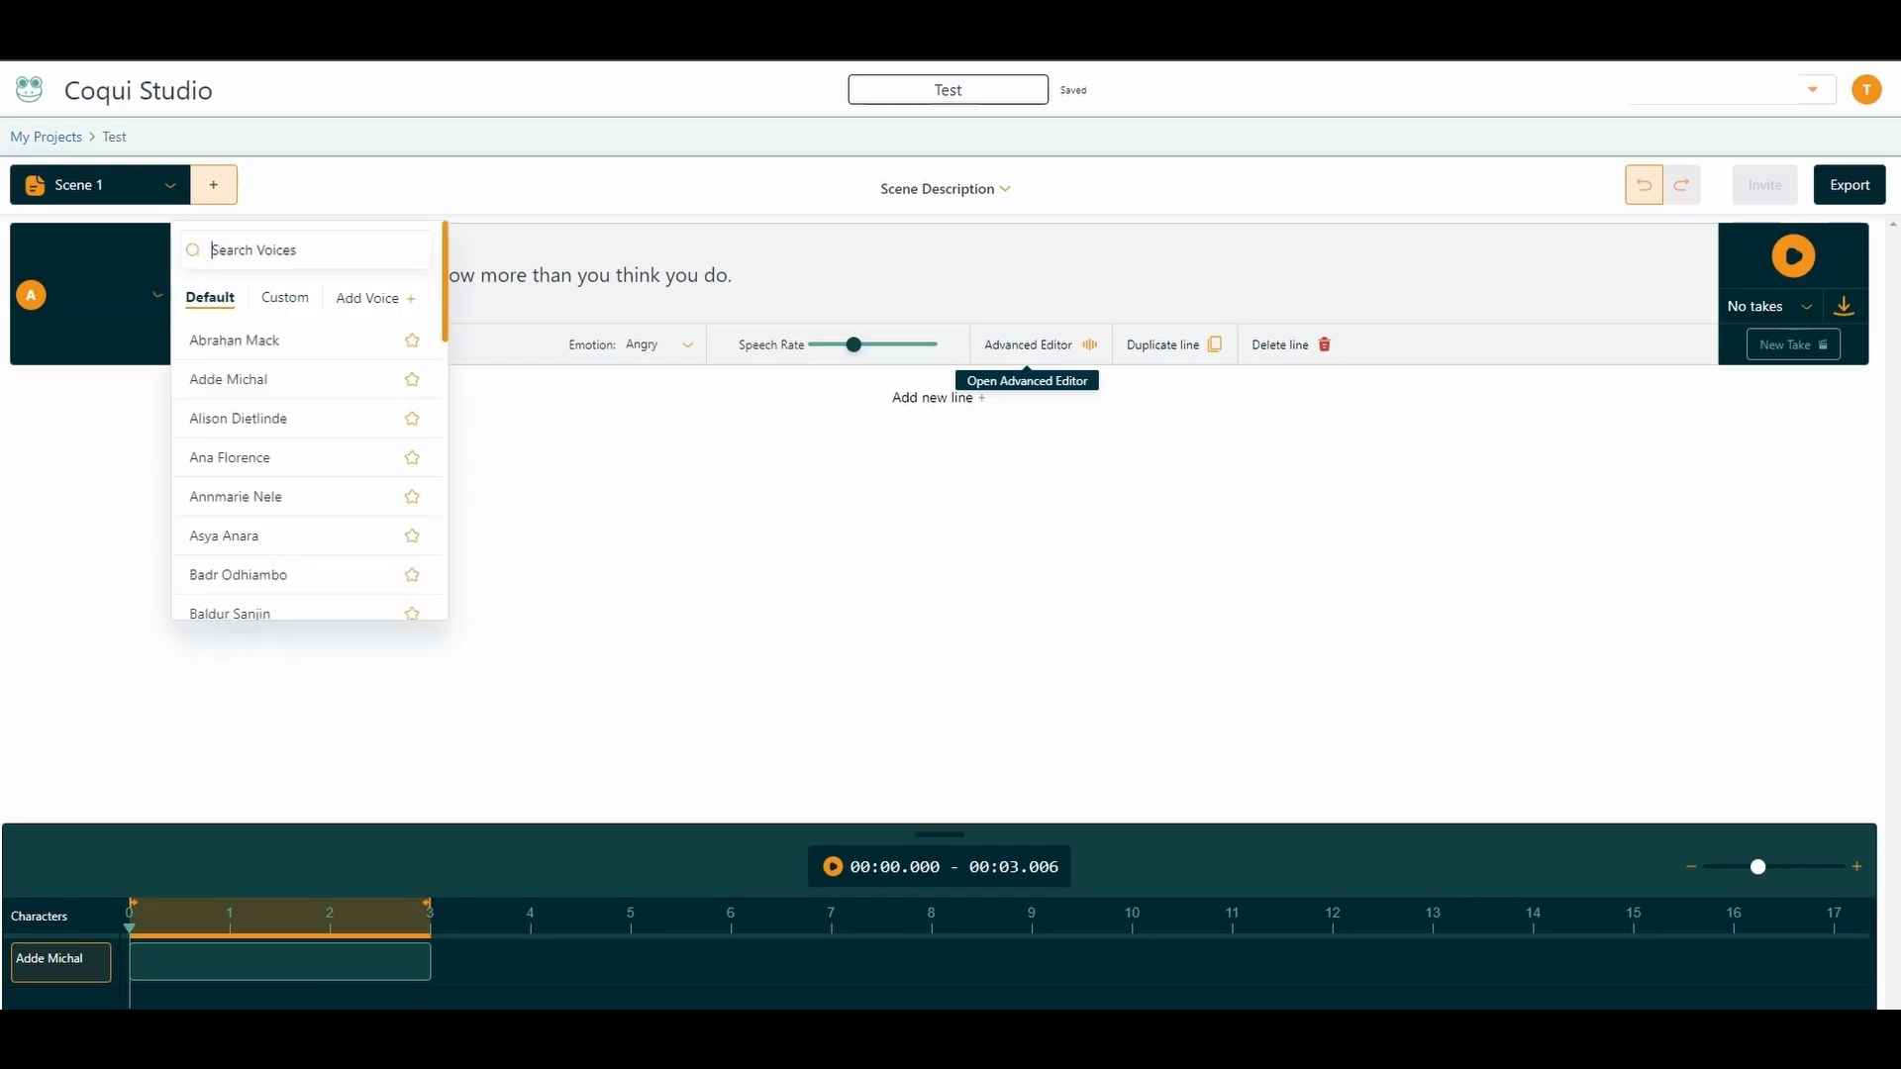
pyautogui.click(228, 457)
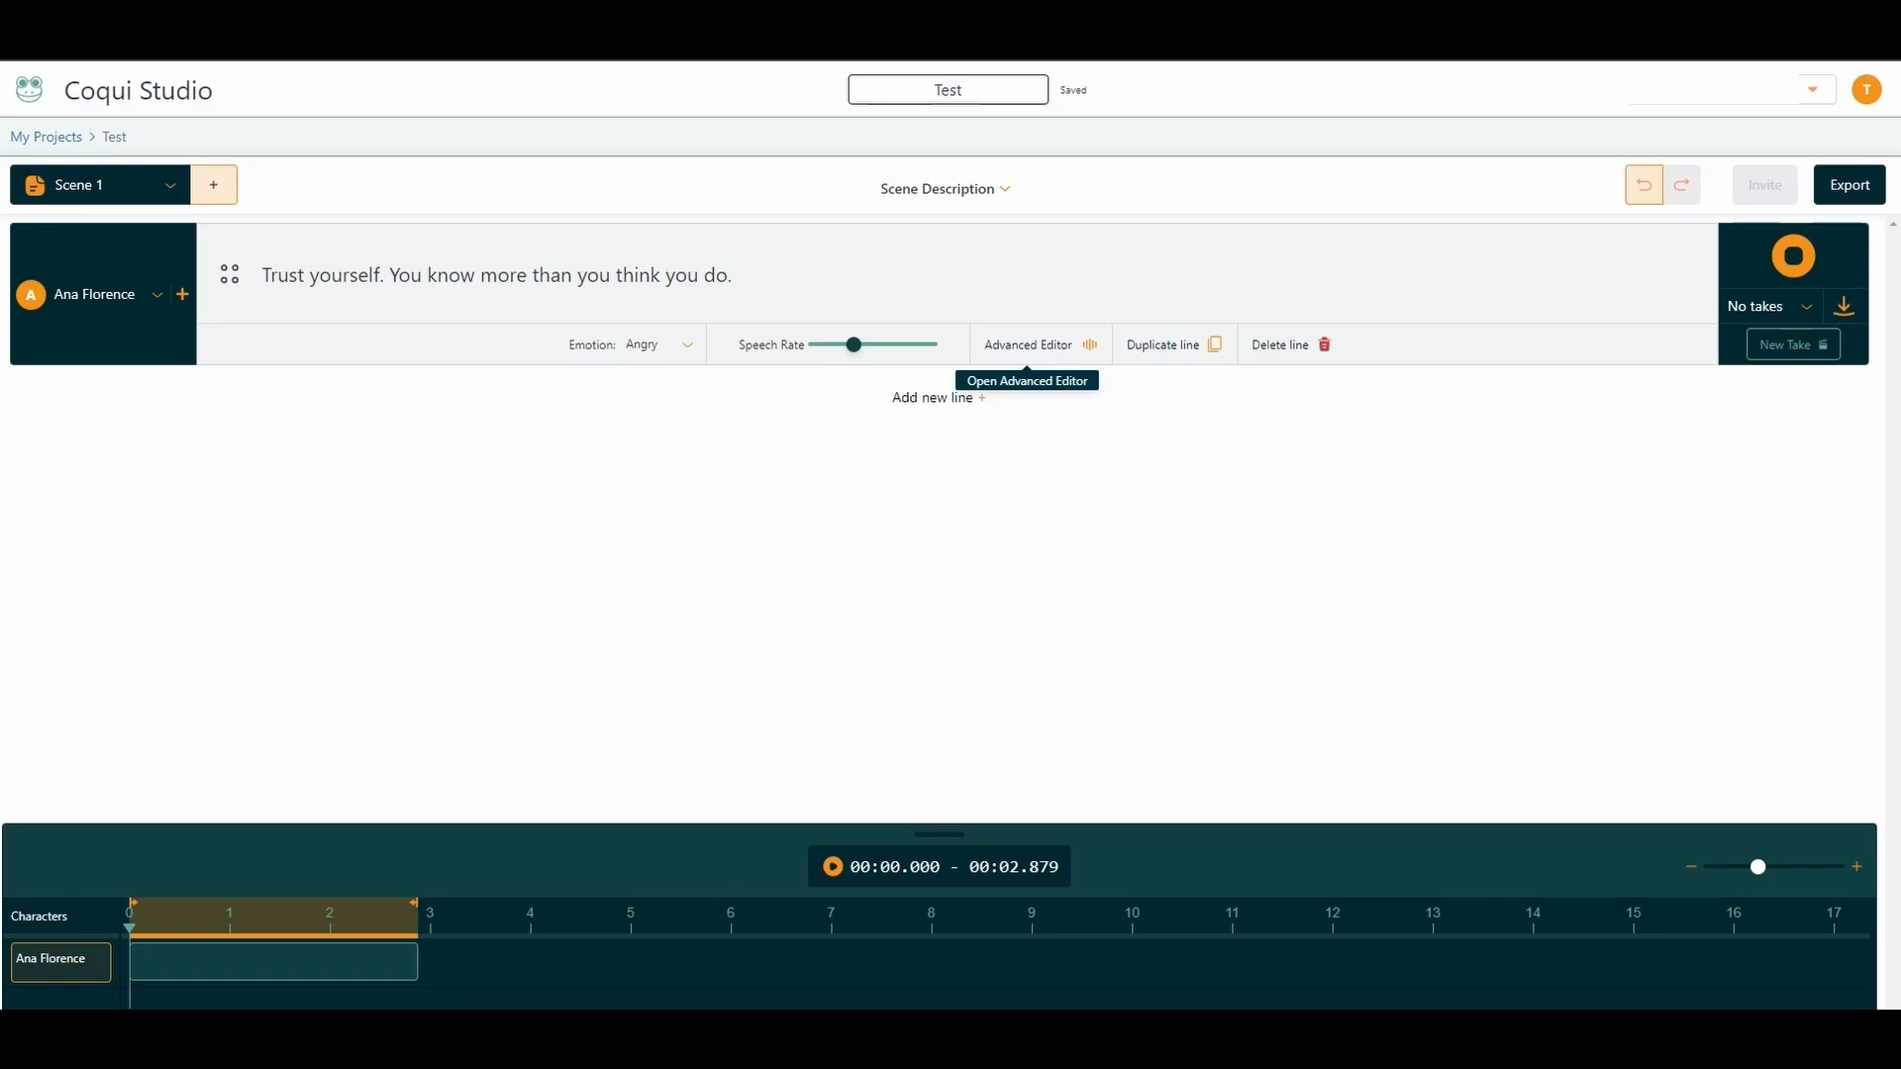
pyautogui.click(95, 293)
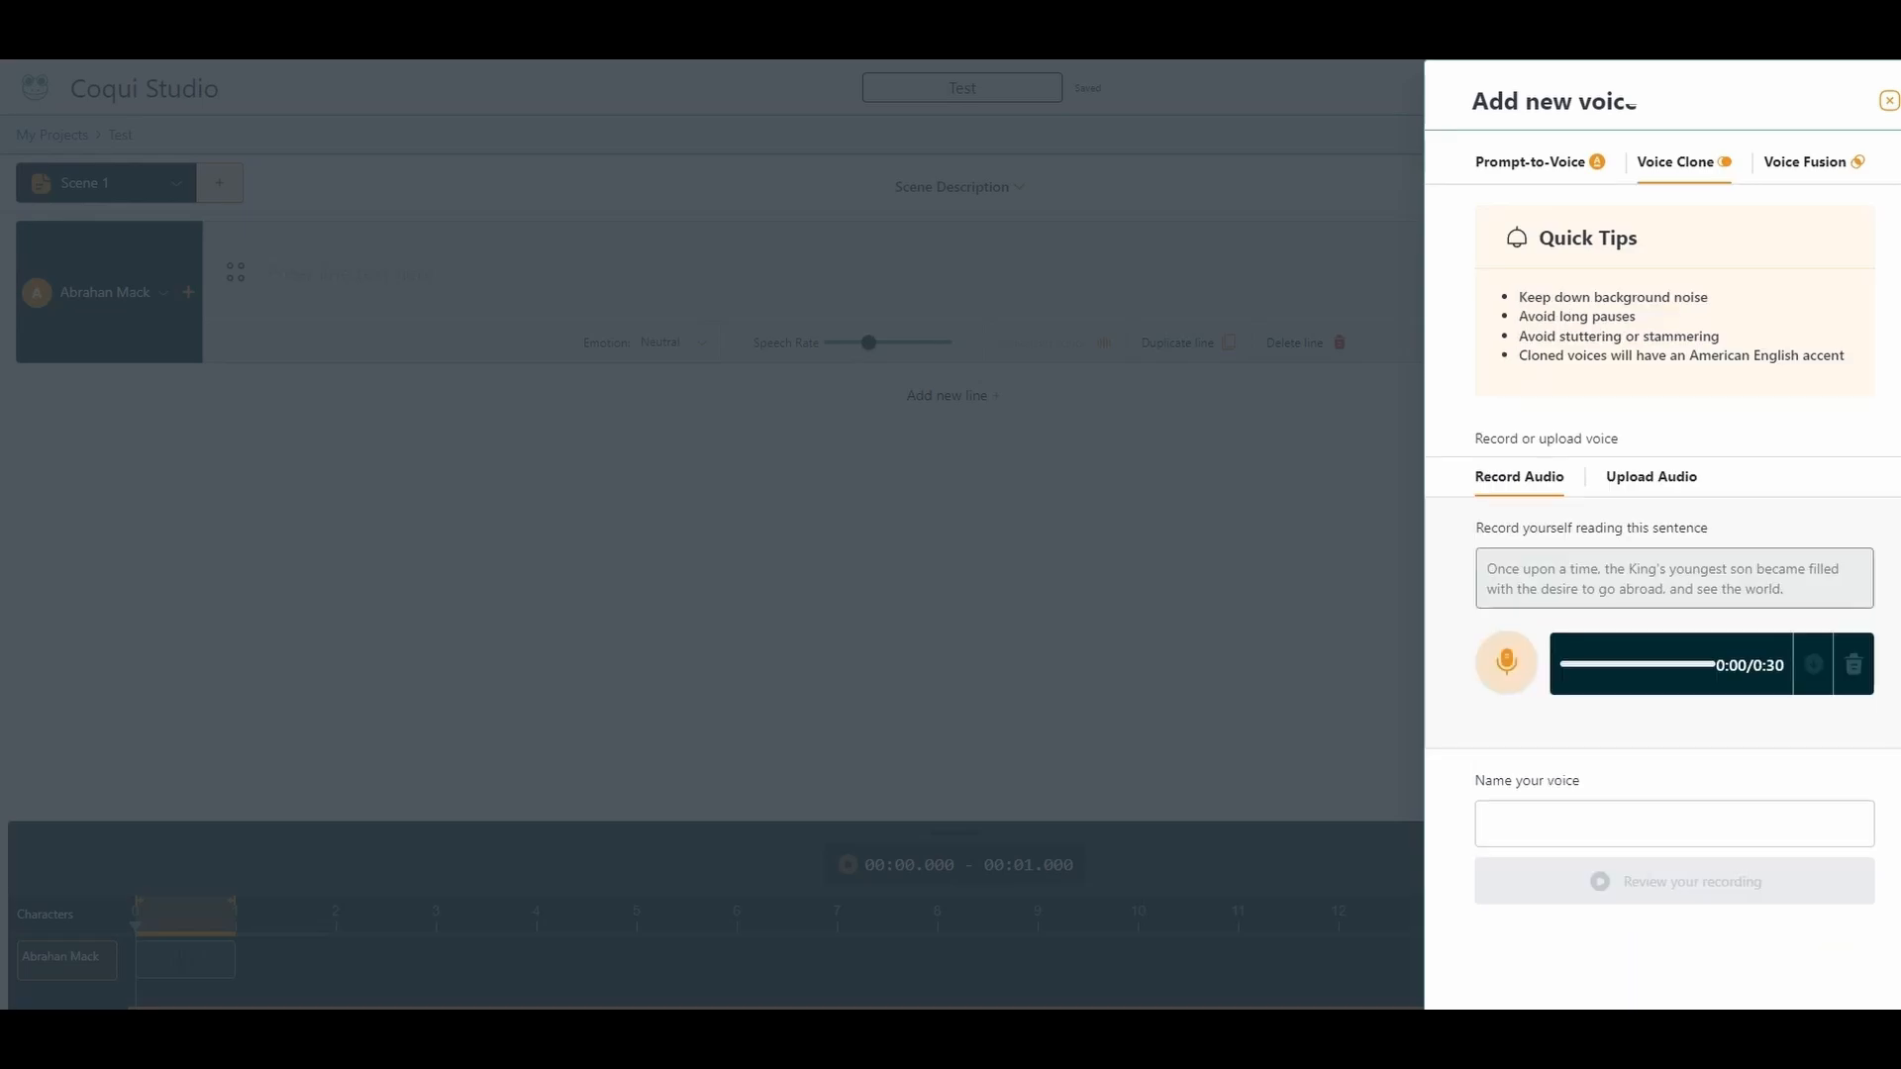
# - Upload 1.wav as the clone sample and name the new voice Test
pyautogui.click(1651, 476)
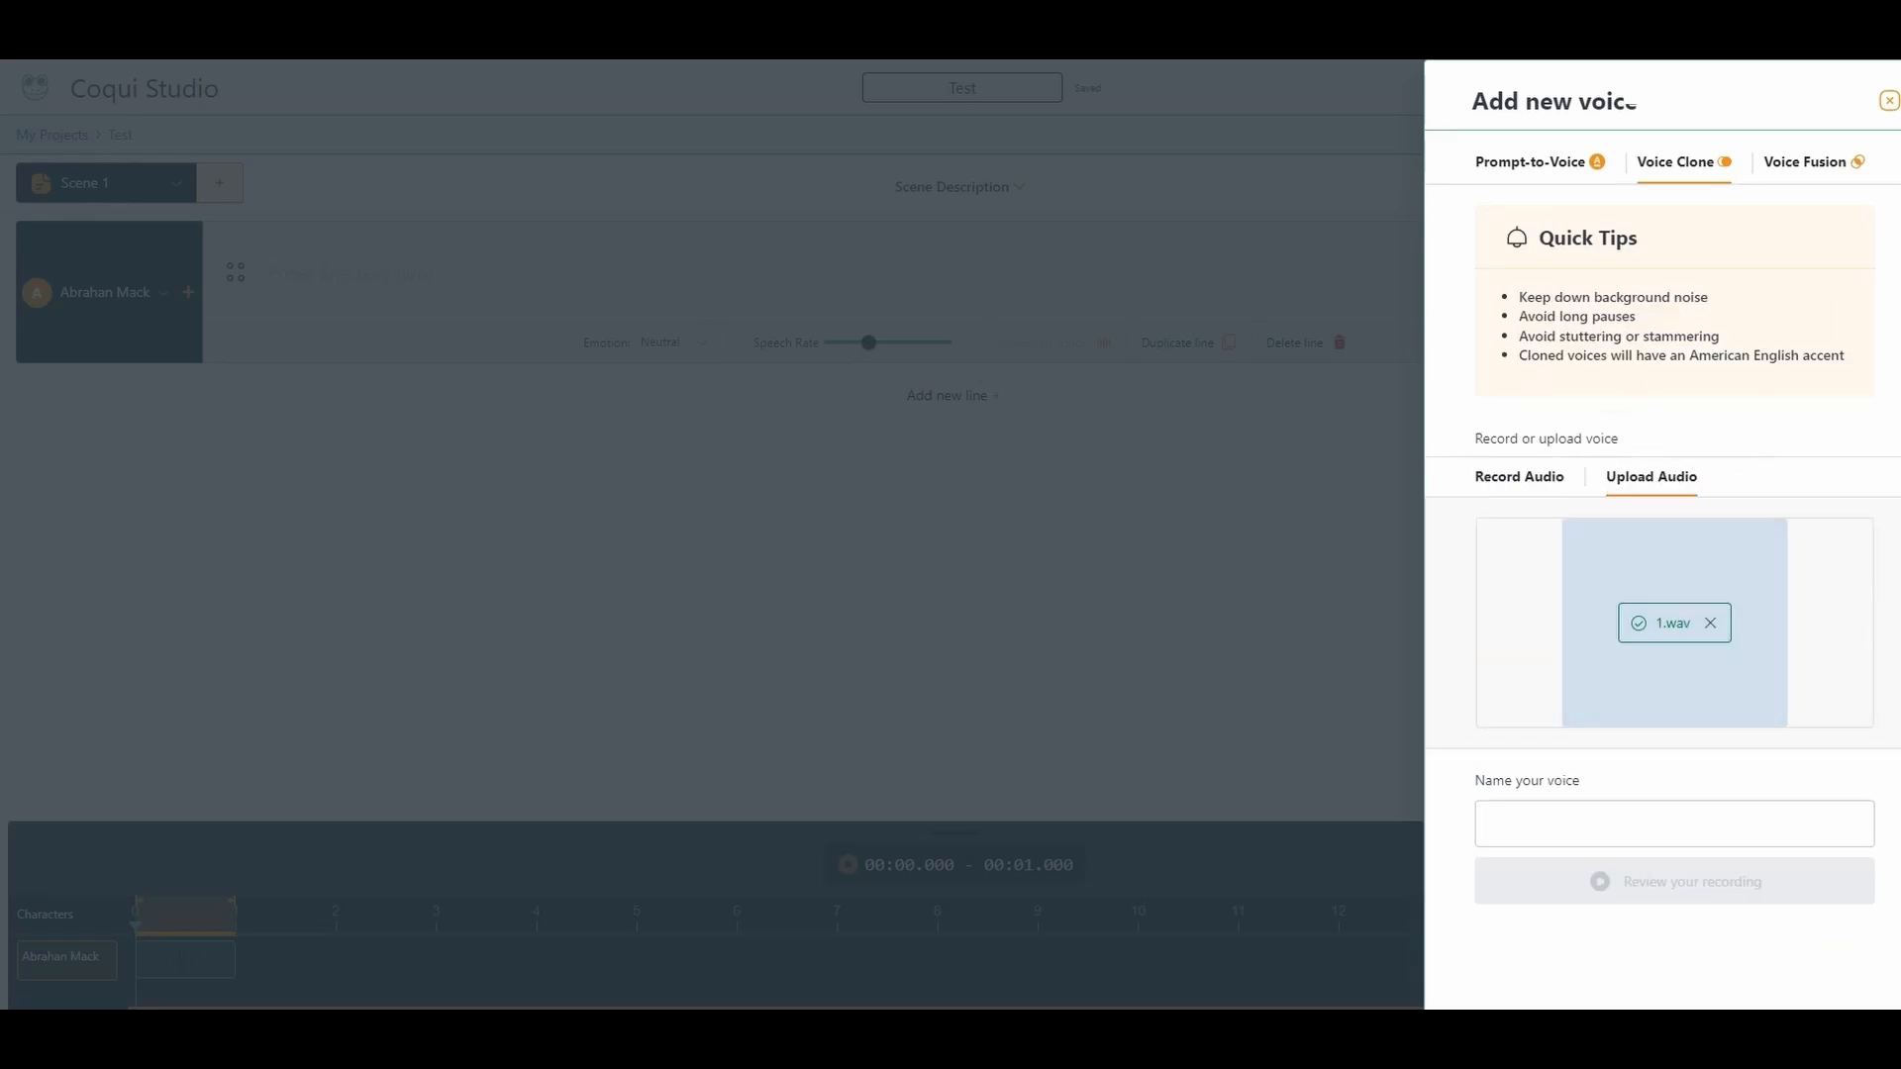
pyautogui.write('Test')
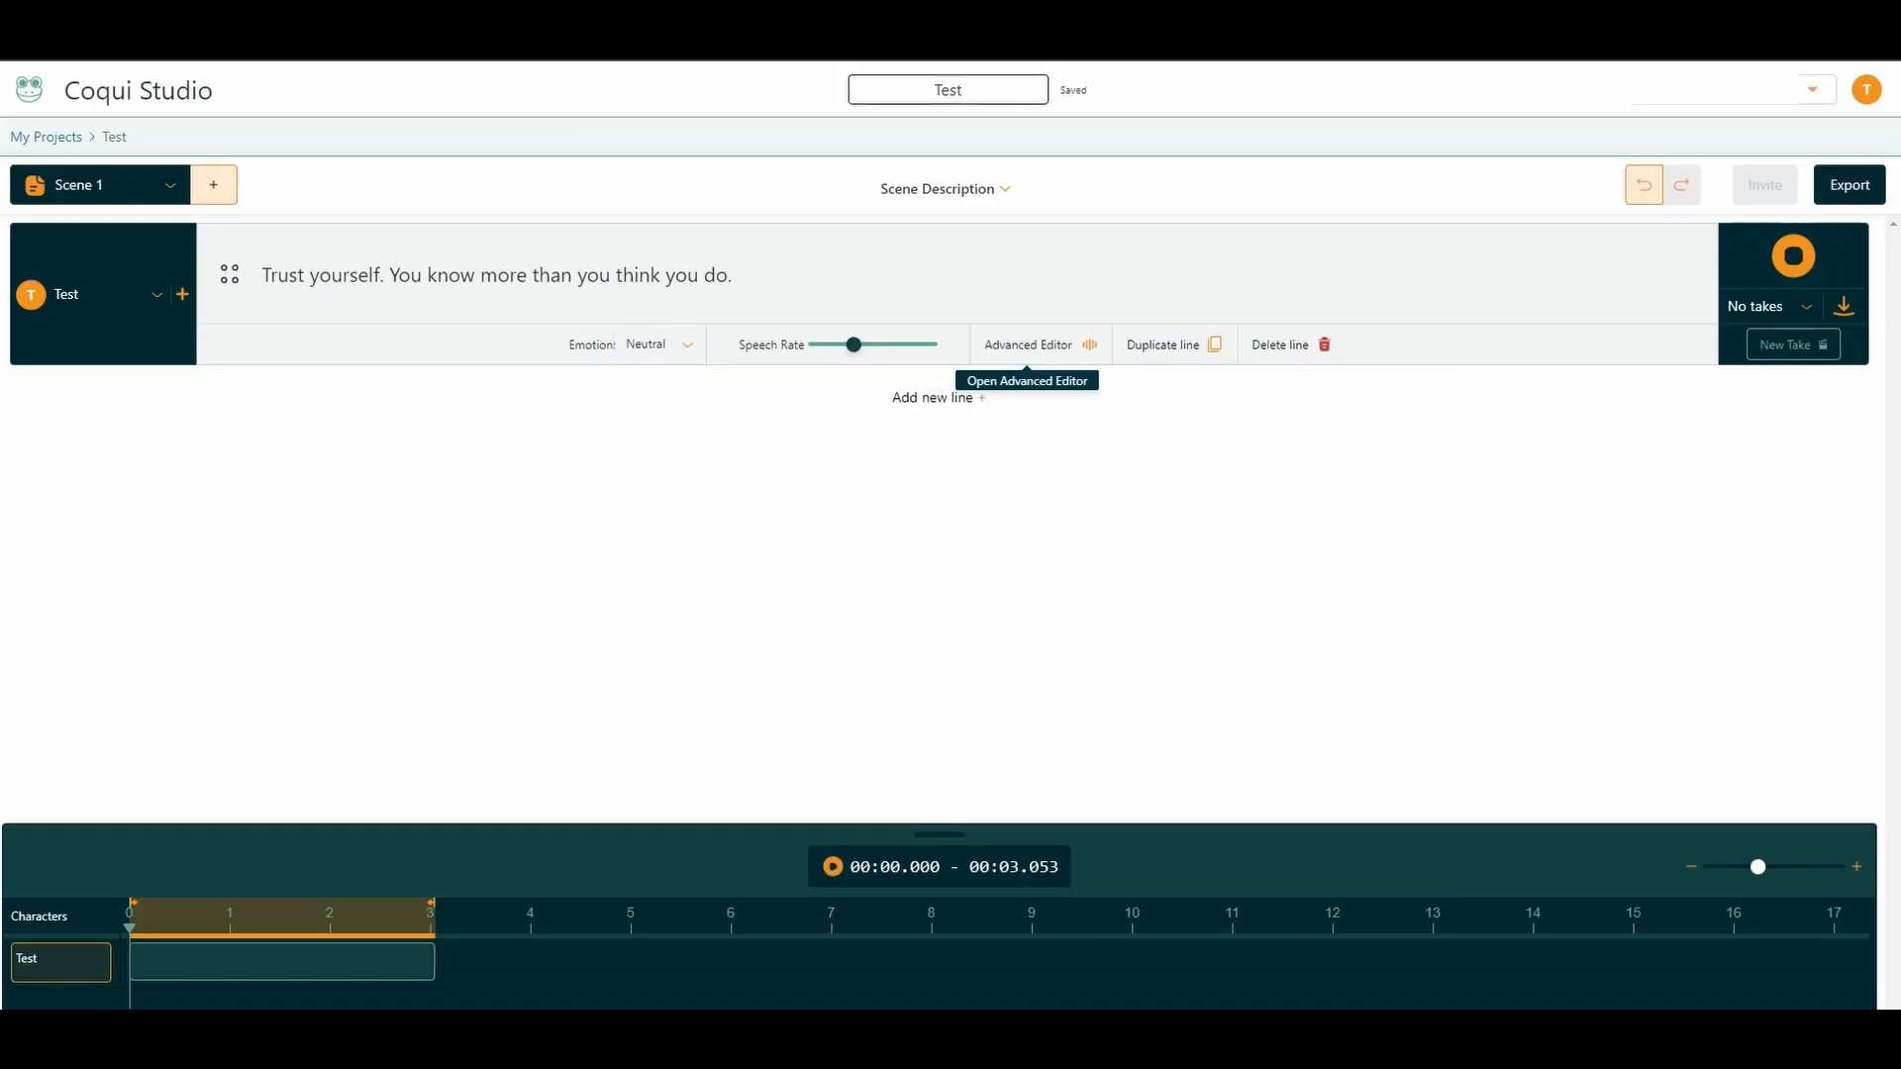
# - Regenerate the Test voice's line in Happy emotion, then in Surprise
pyautogui.click(658, 344)
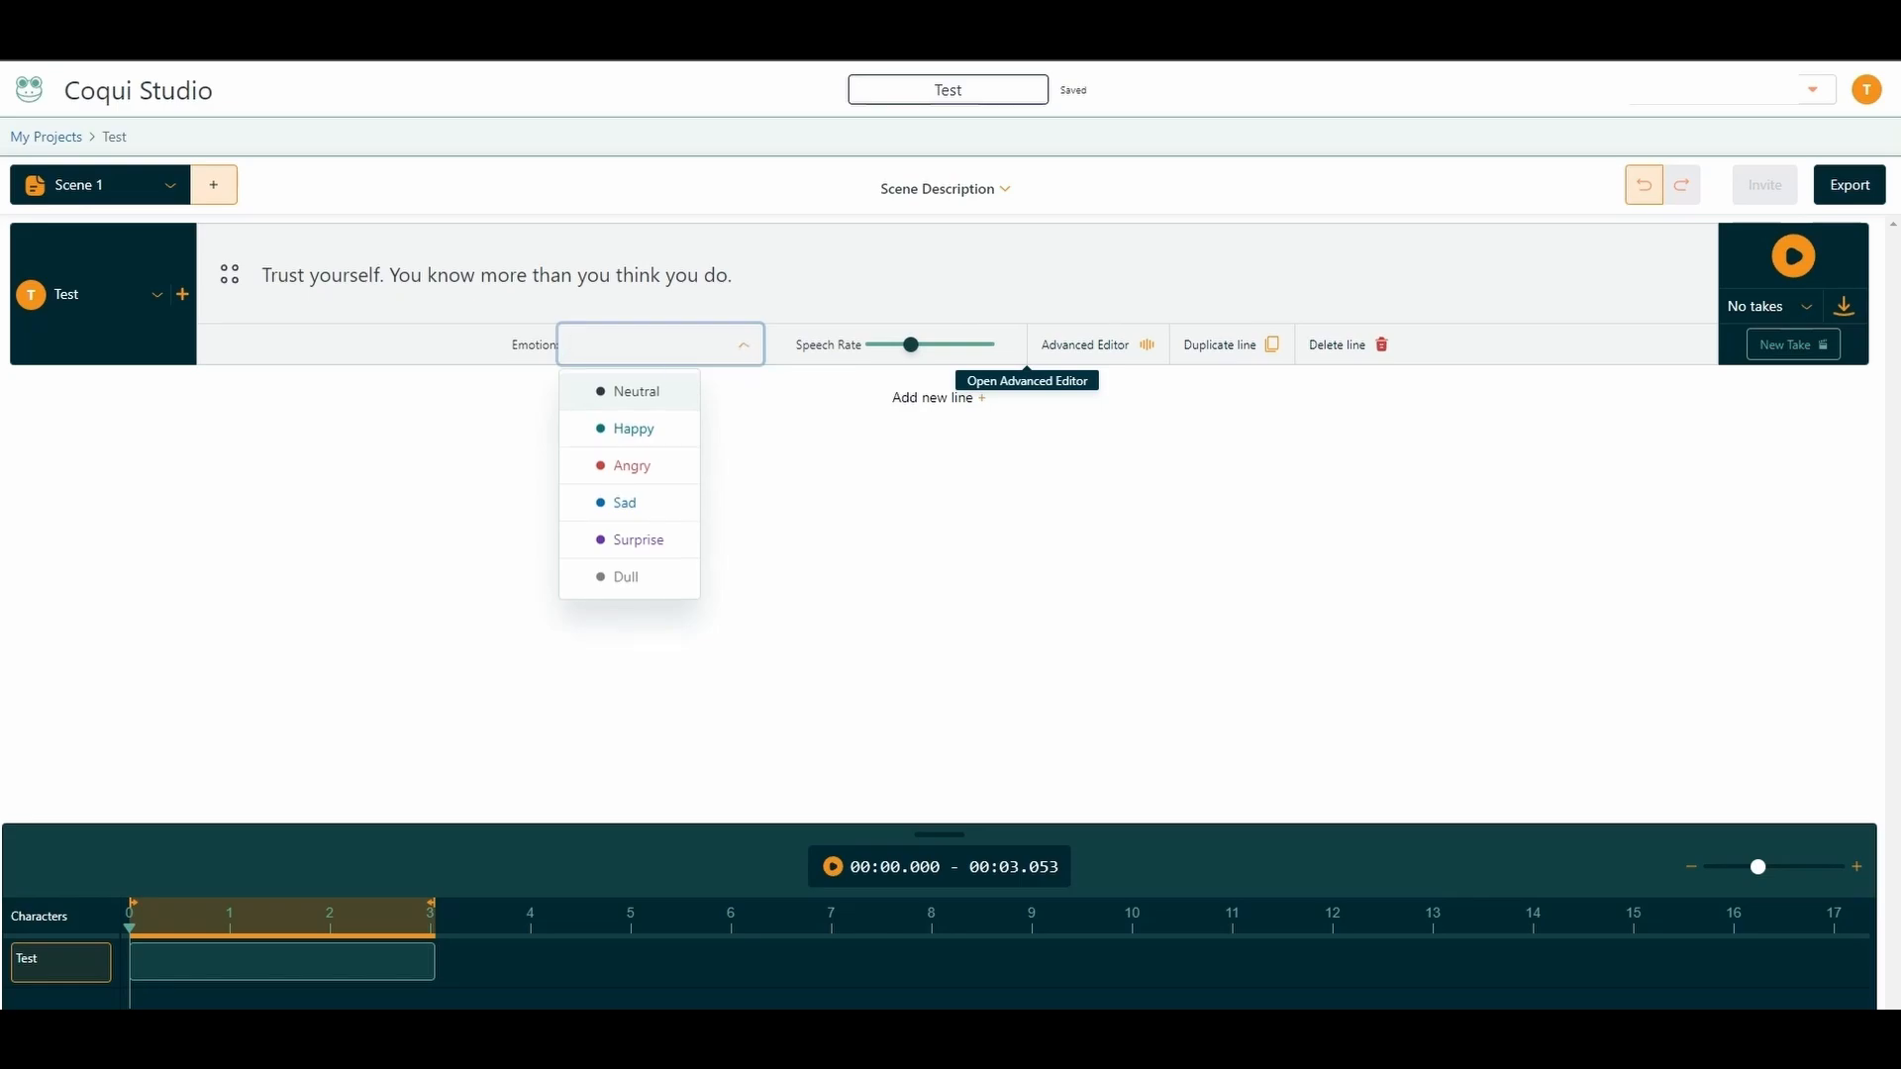
pyautogui.click(631, 428)
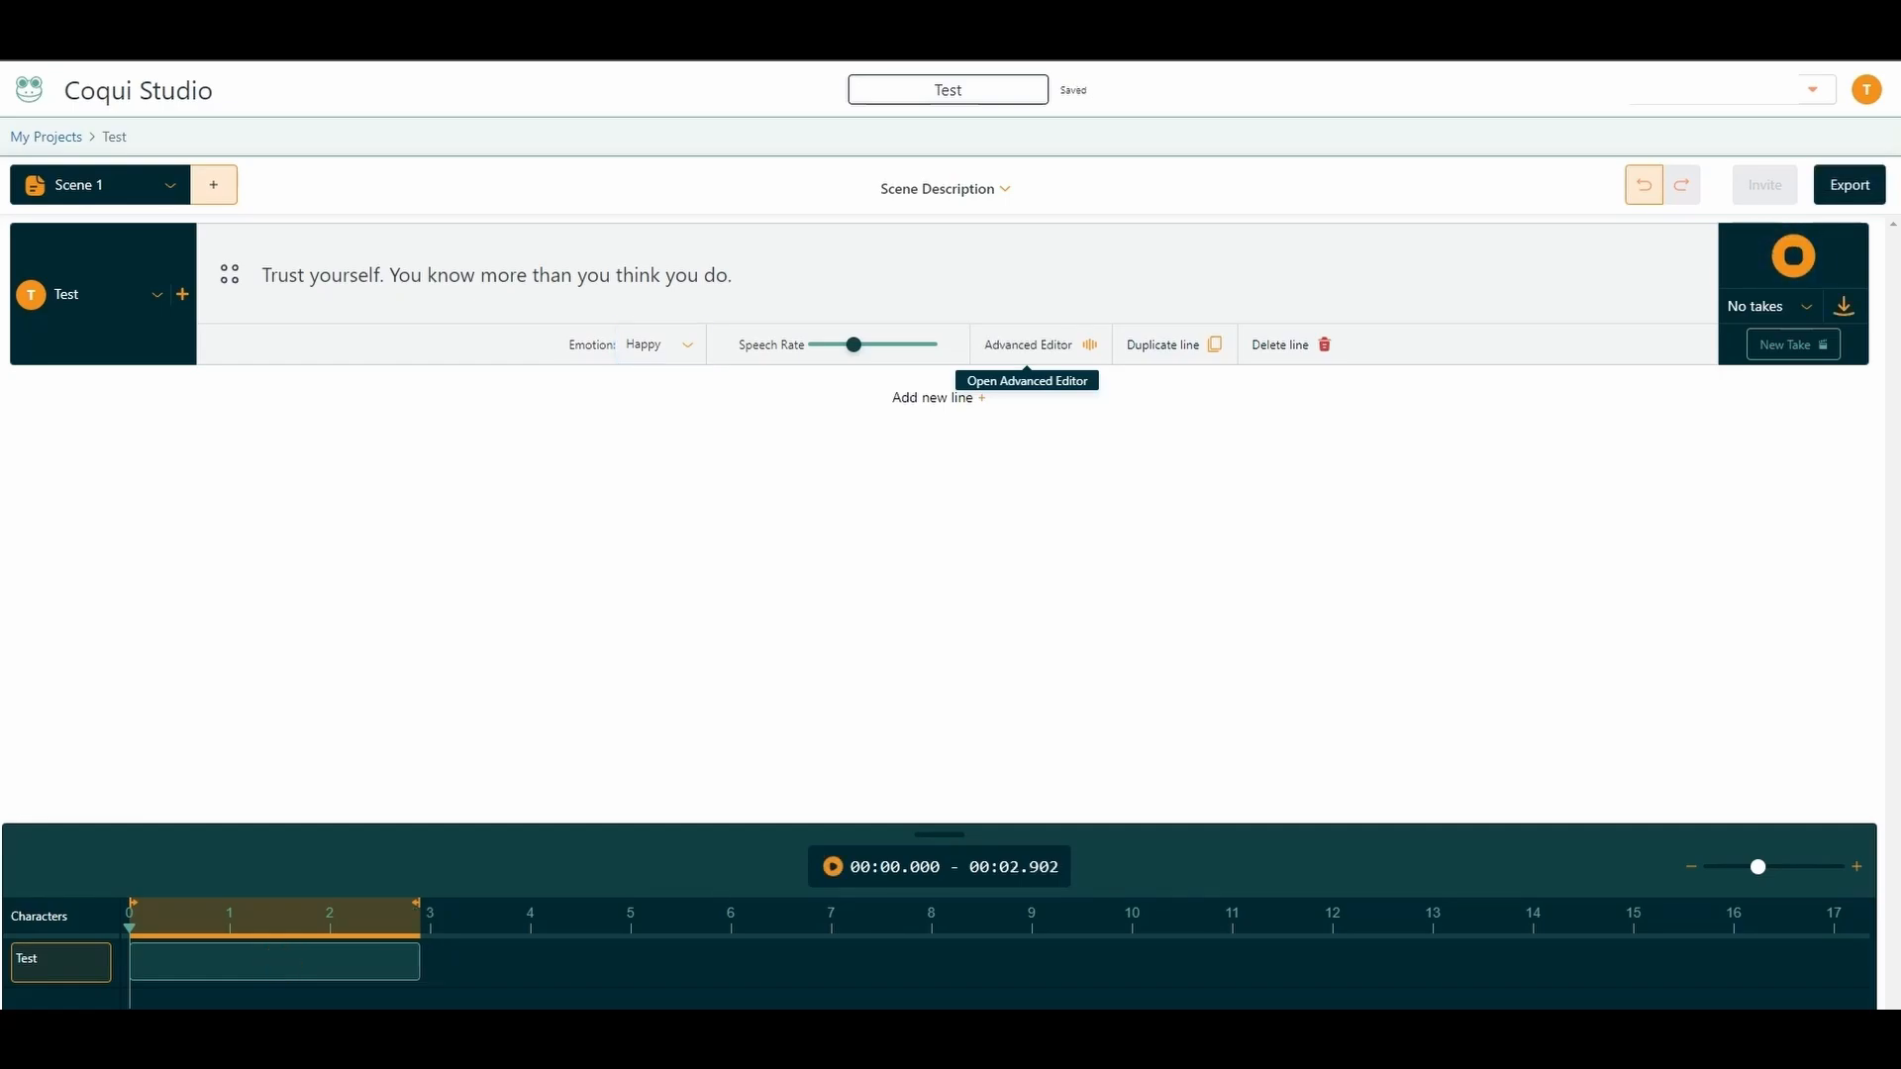
pyautogui.click(659, 345)
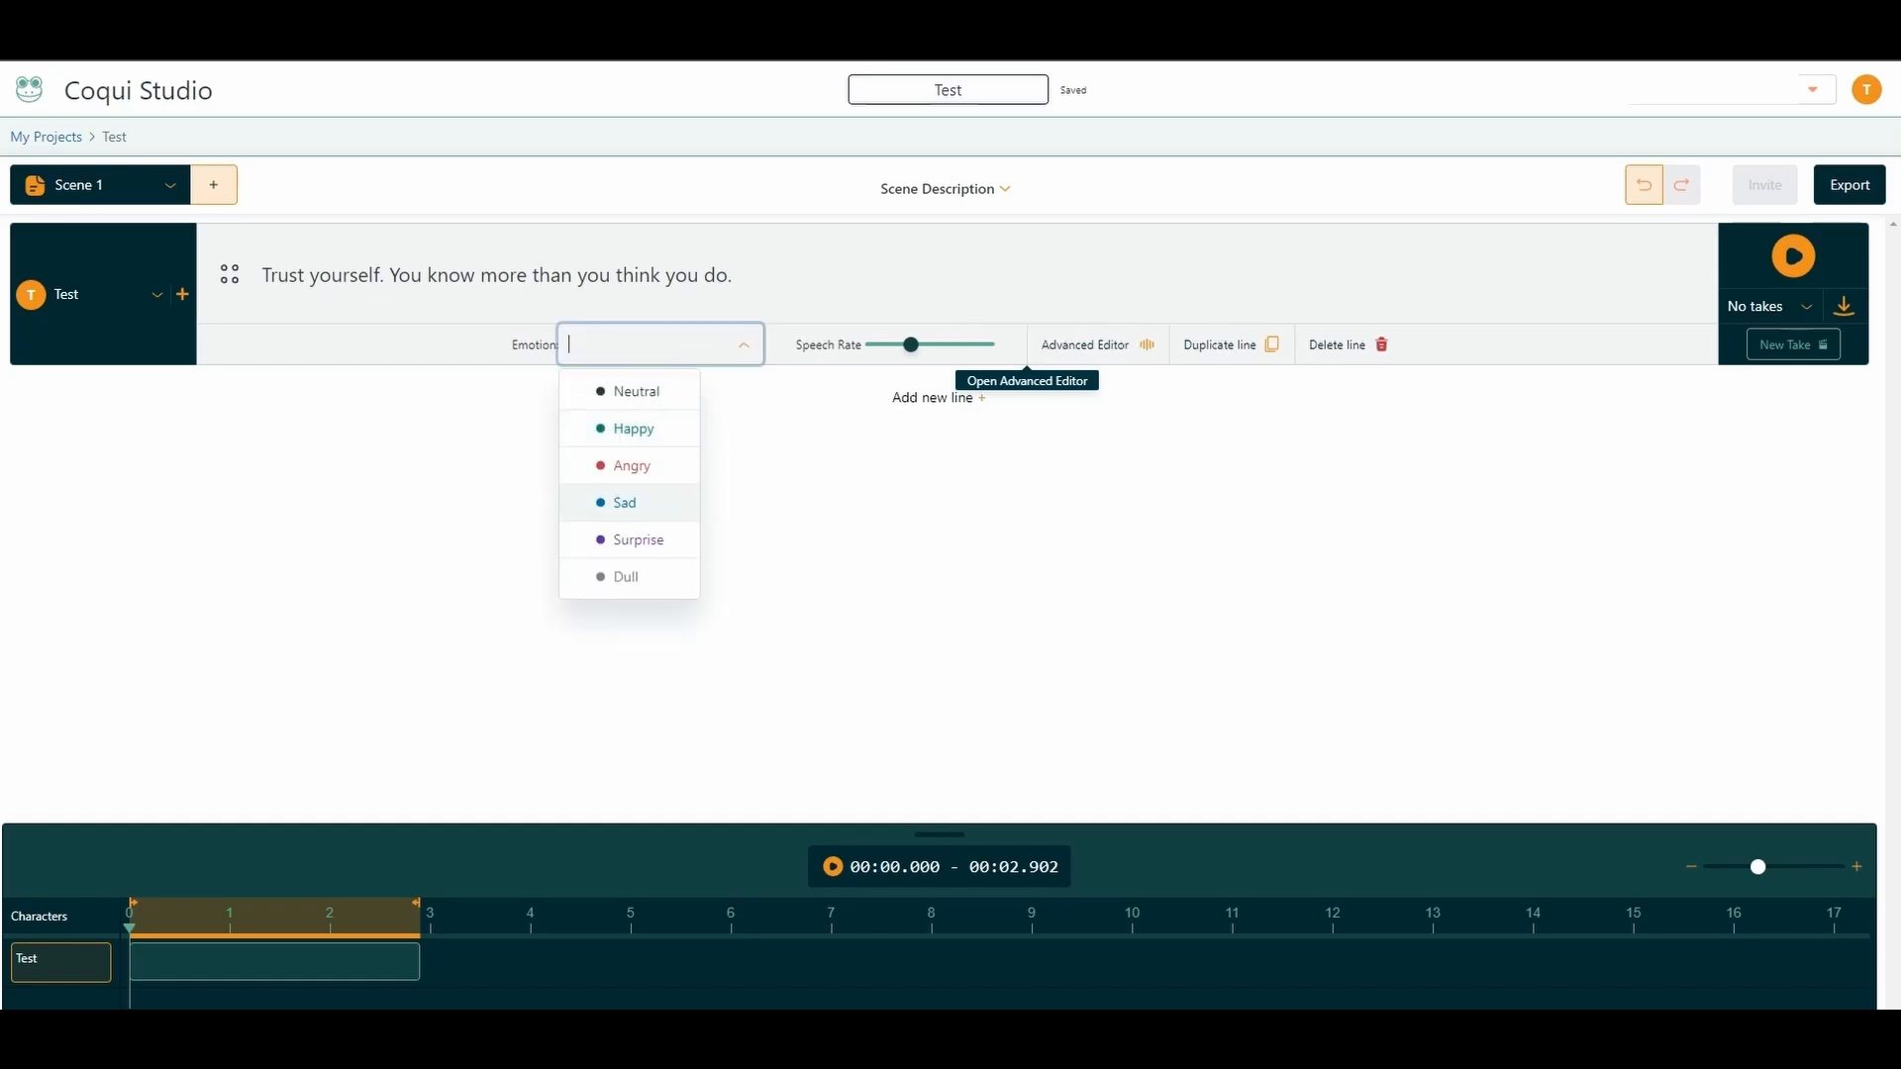
pyautogui.click(639, 539)
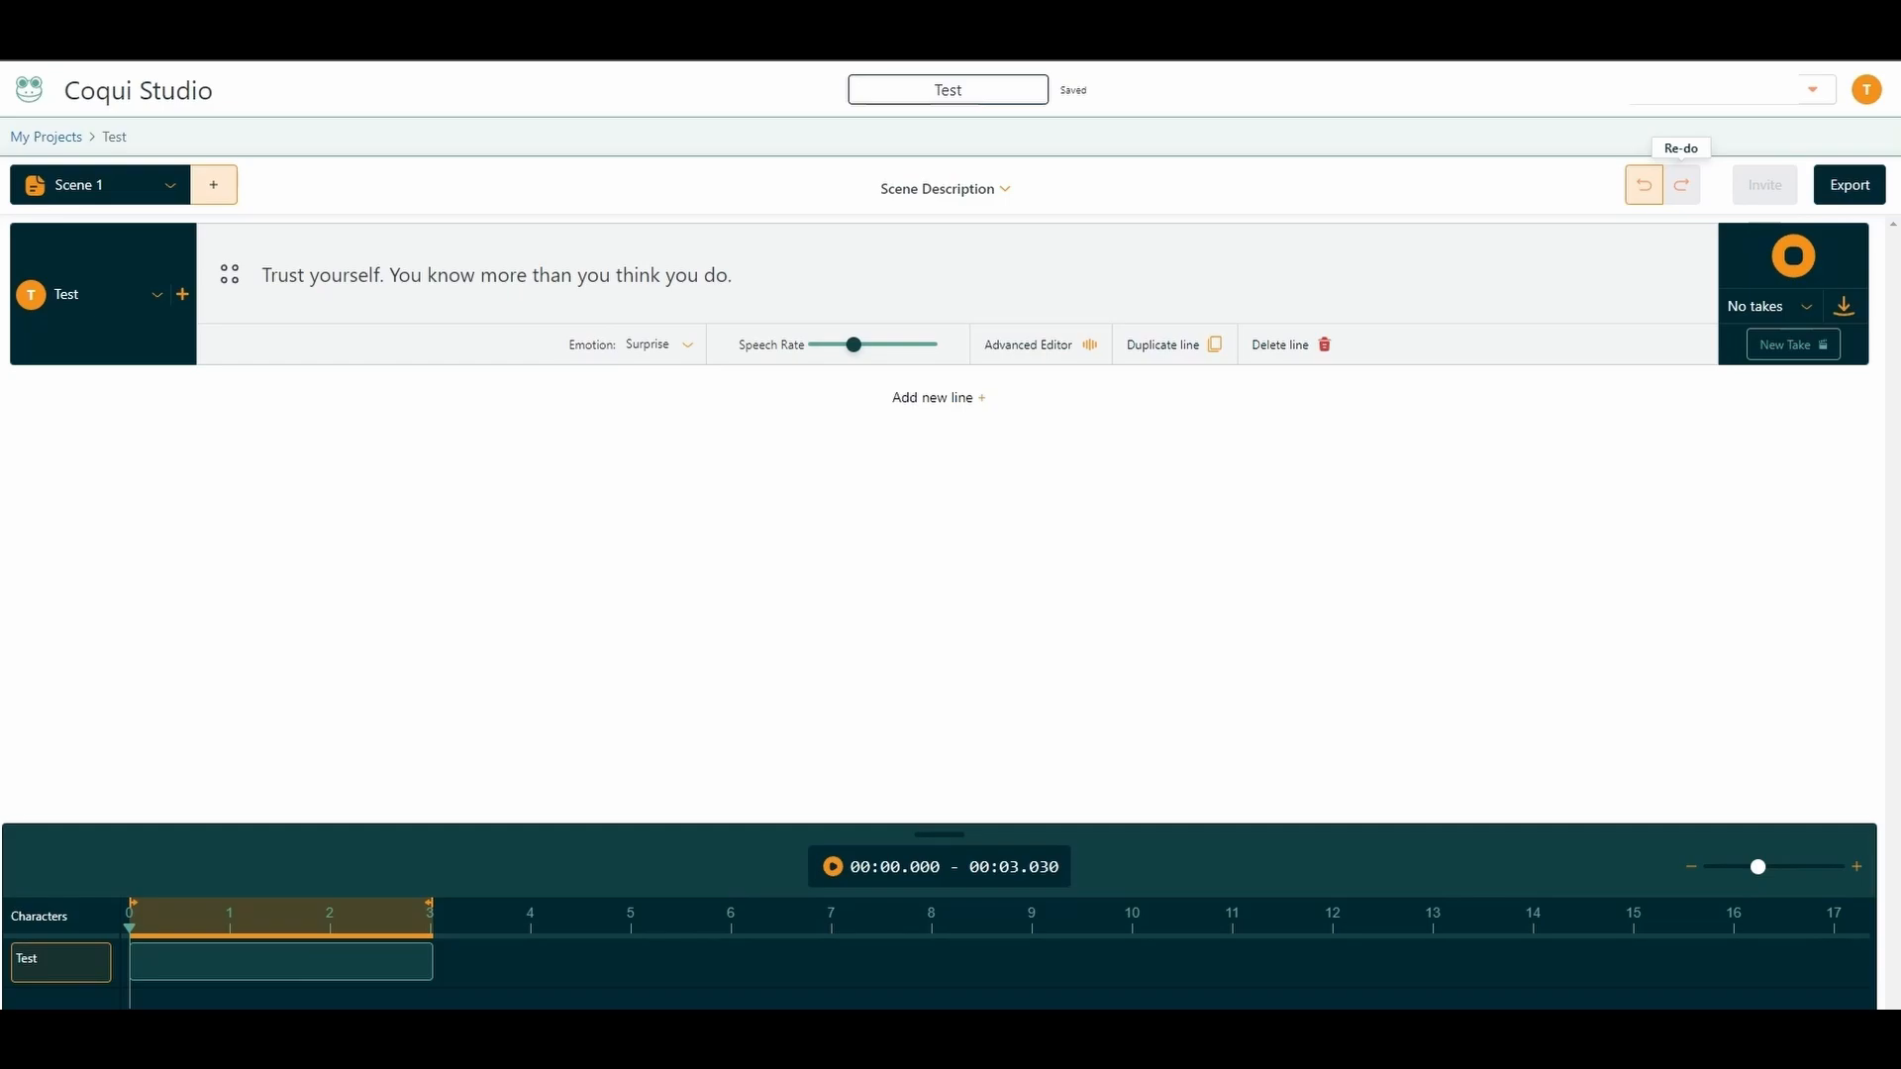
pyautogui.click(1792, 255)
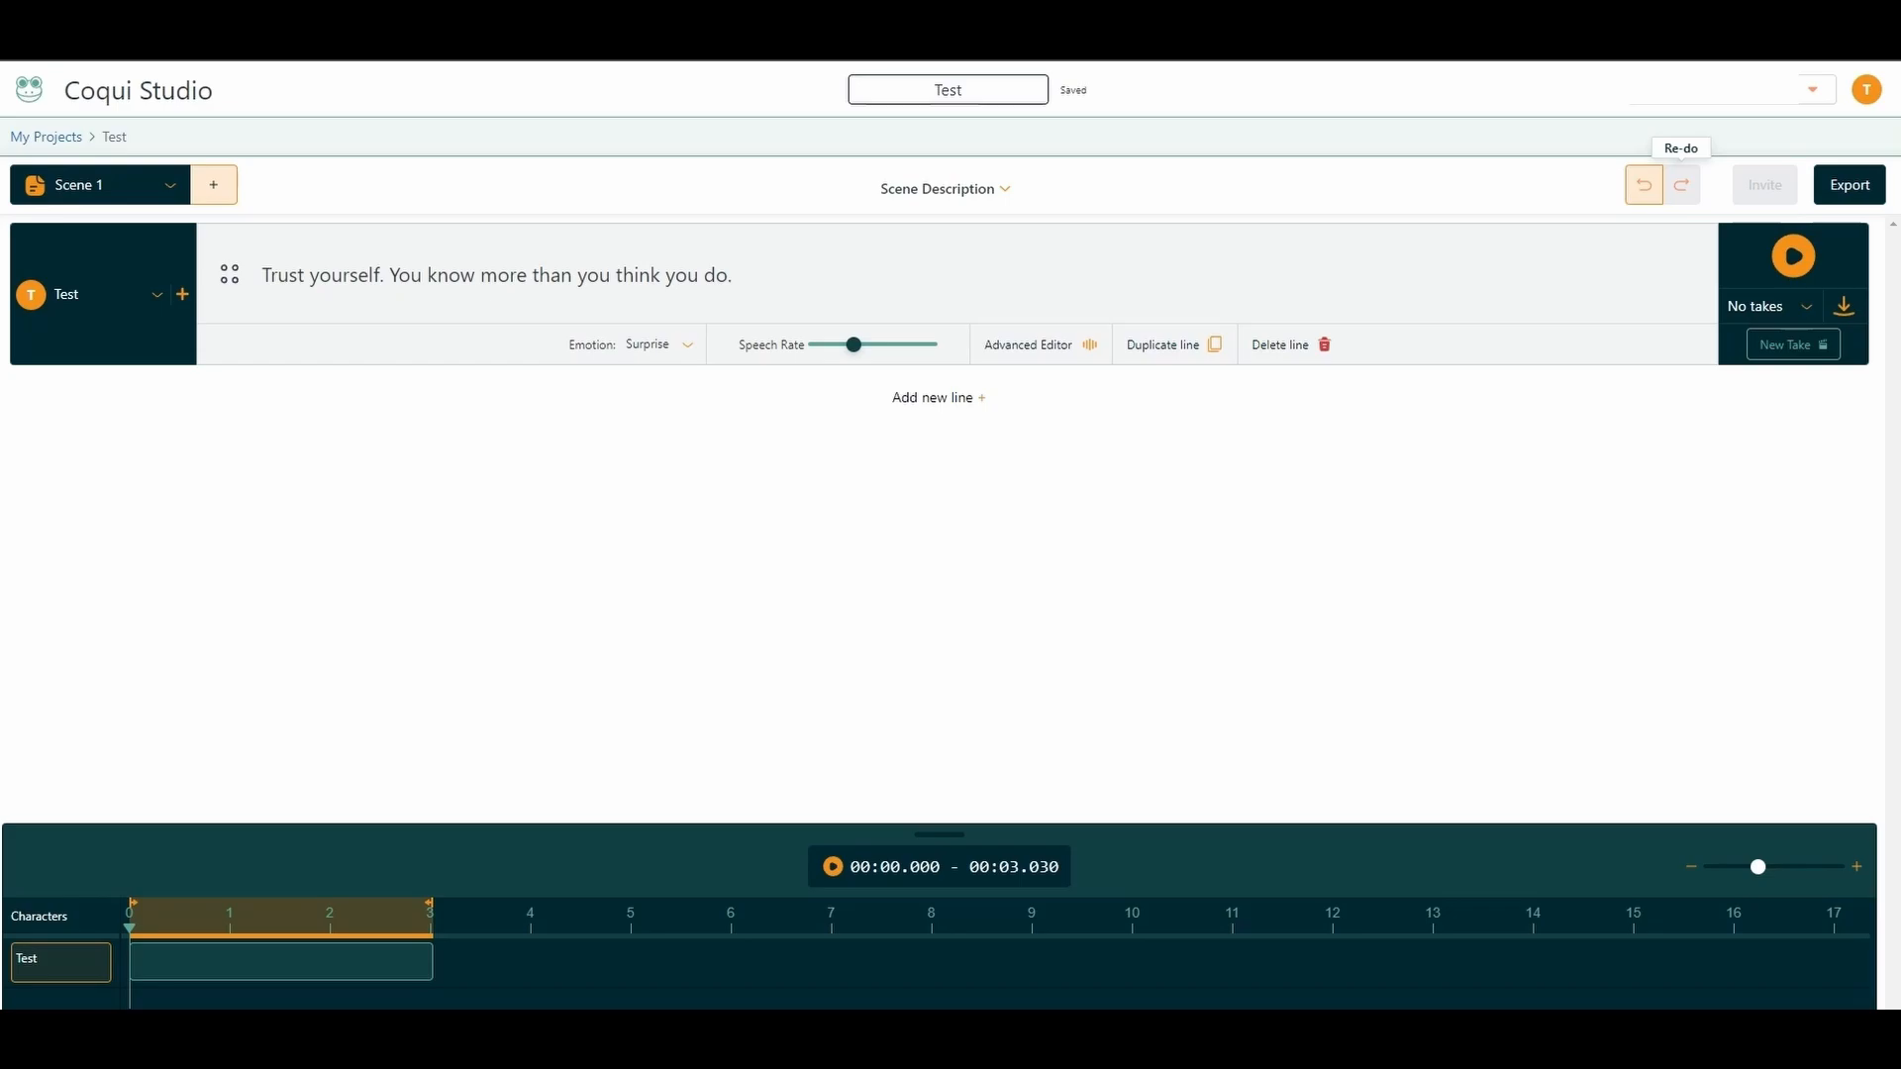